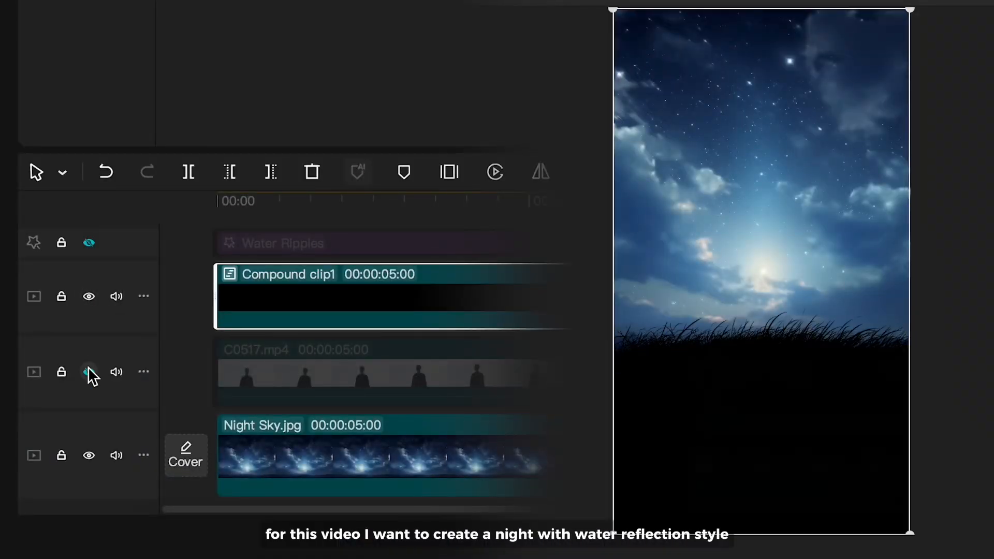
# - Add Night Sky.jpg to the timeline and extend it to about 6 seconds
pyautogui.click(88, 243)
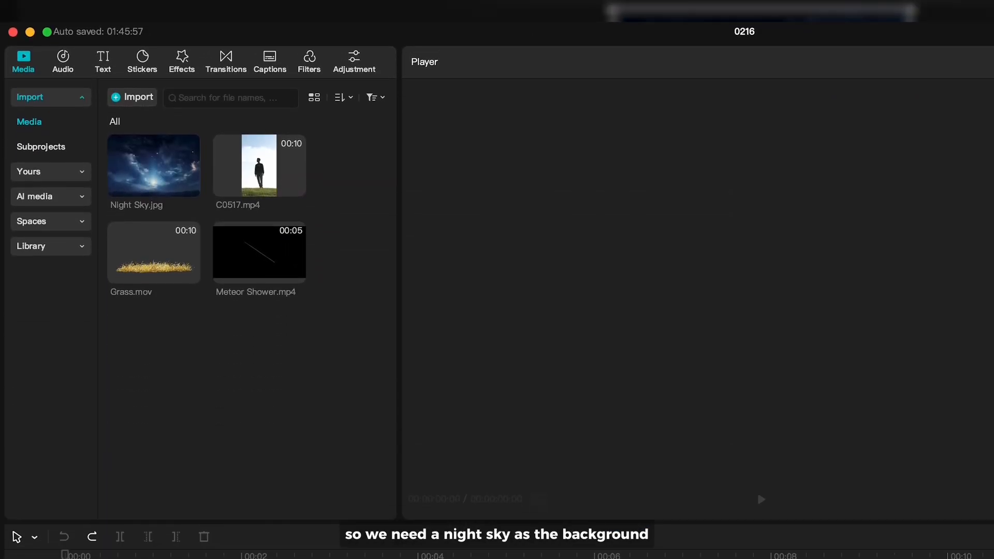
pyautogui.moveTo(153, 165); pyautogui.dragTo(166, 336)
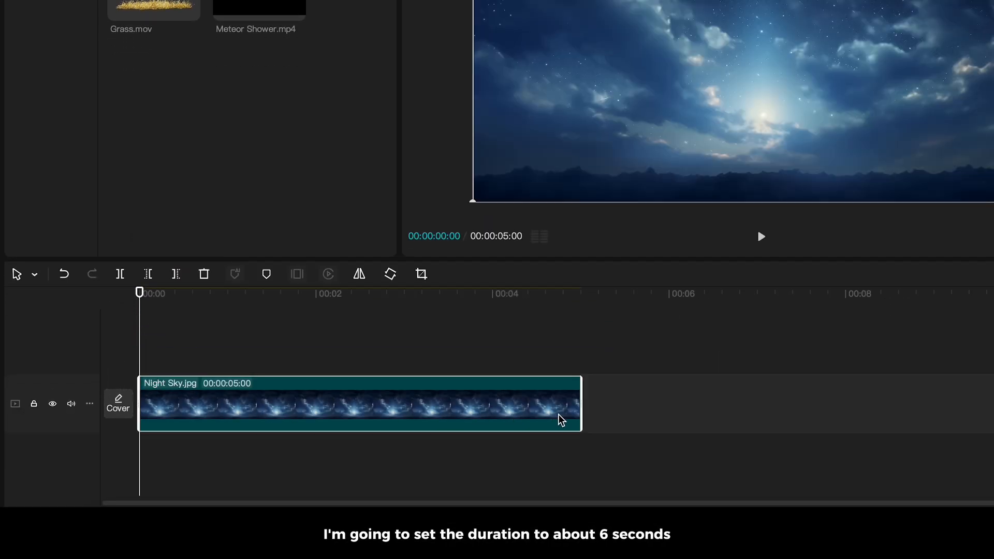
pyautogui.moveTo(579, 425); pyautogui.dragTo(689, 425)
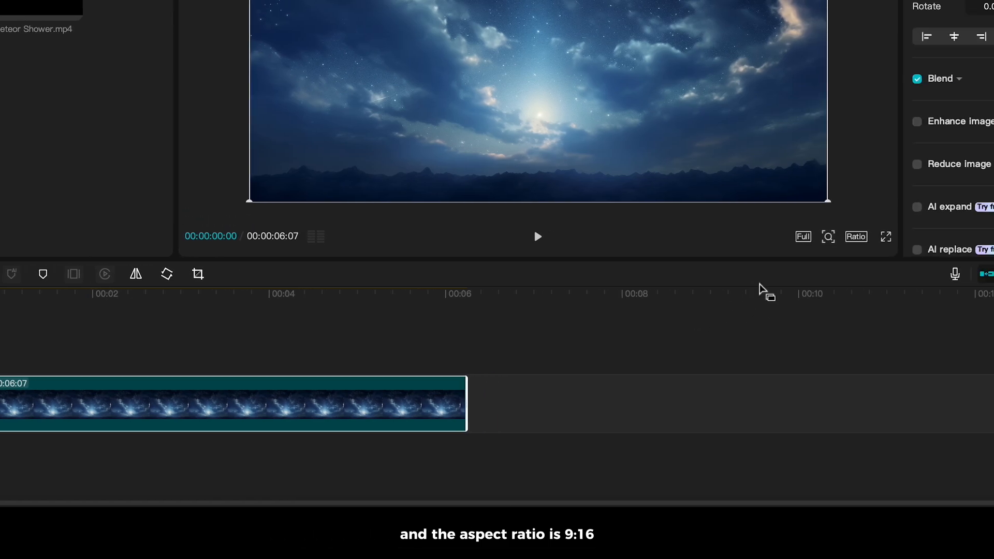
# - Set the frame ratio to 9:16 and scale the sky image up to fill it
pyautogui.click(856, 237)
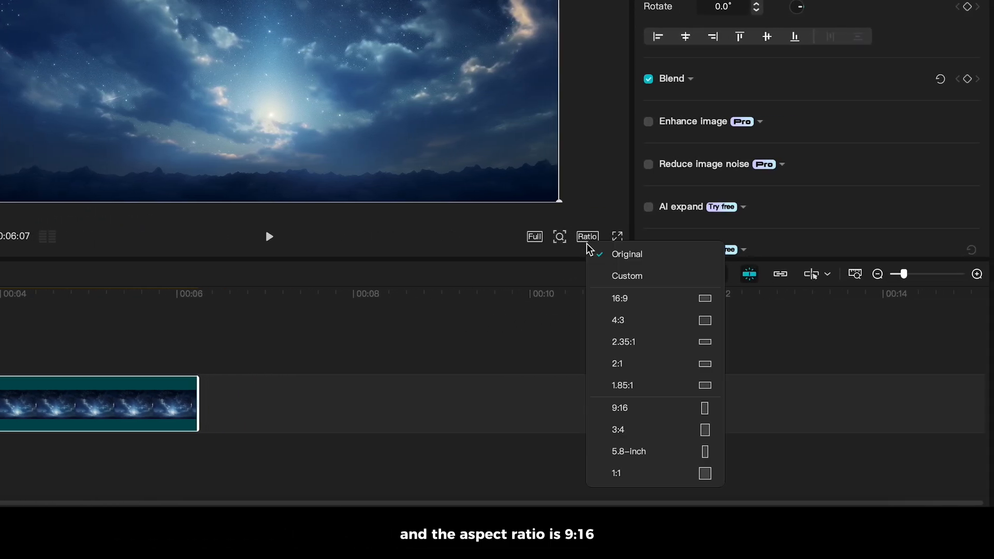
pyautogui.click(619, 408)
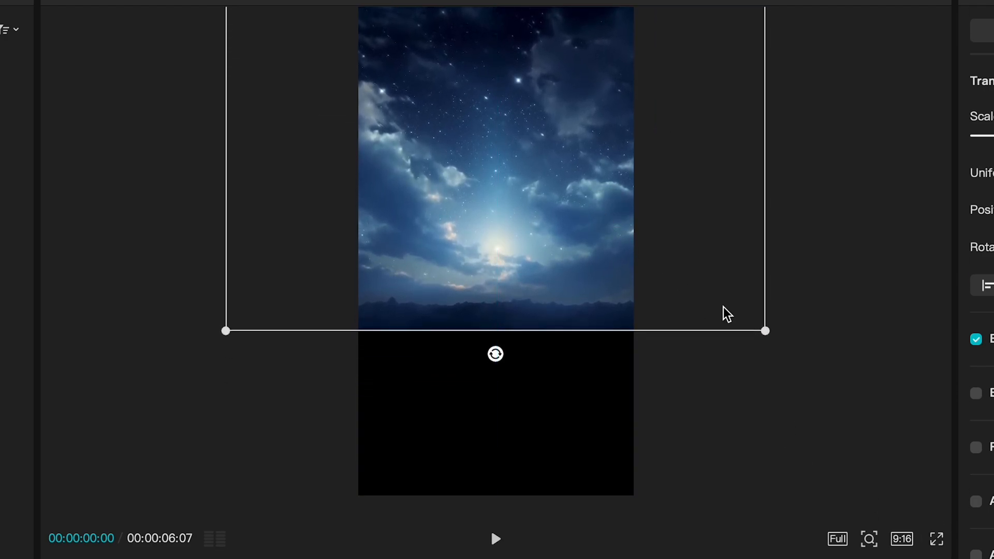
pyautogui.moveTo(765, 331); pyautogui.dragTo(812, 362)
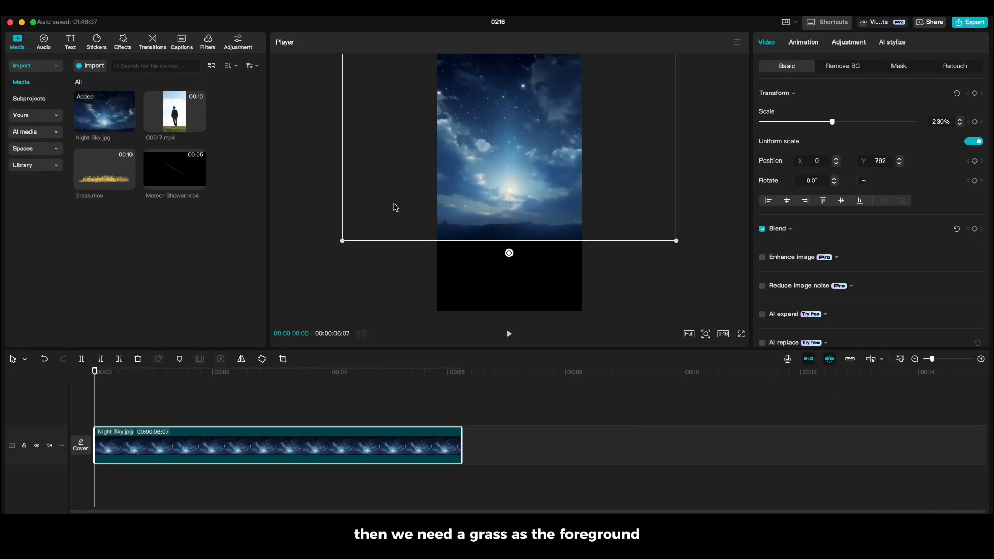
# - Layer Grass.mov above the sky and pull its luma curve down
pyautogui.moveTo(105, 168); pyautogui.dragTo(92, 406)
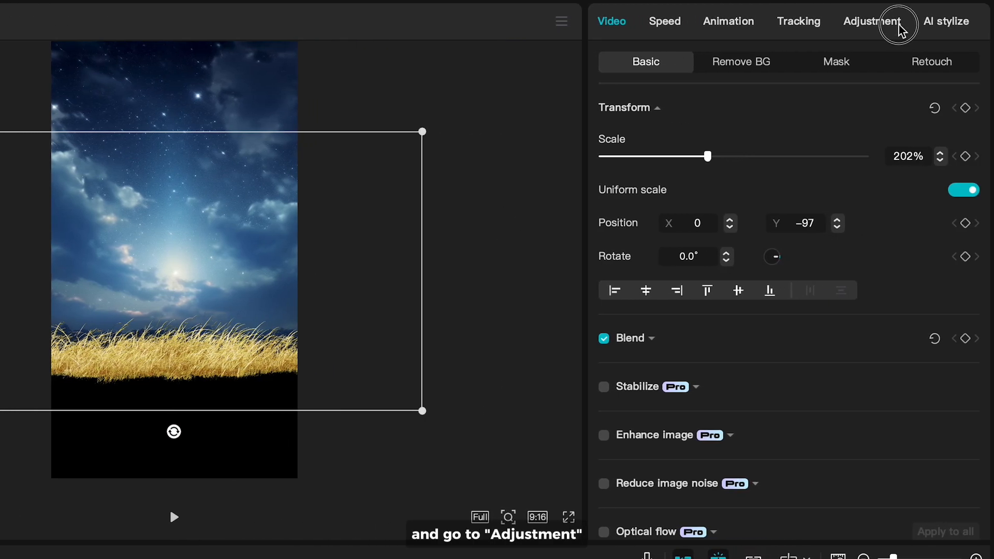
pyautogui.click(872, 20)
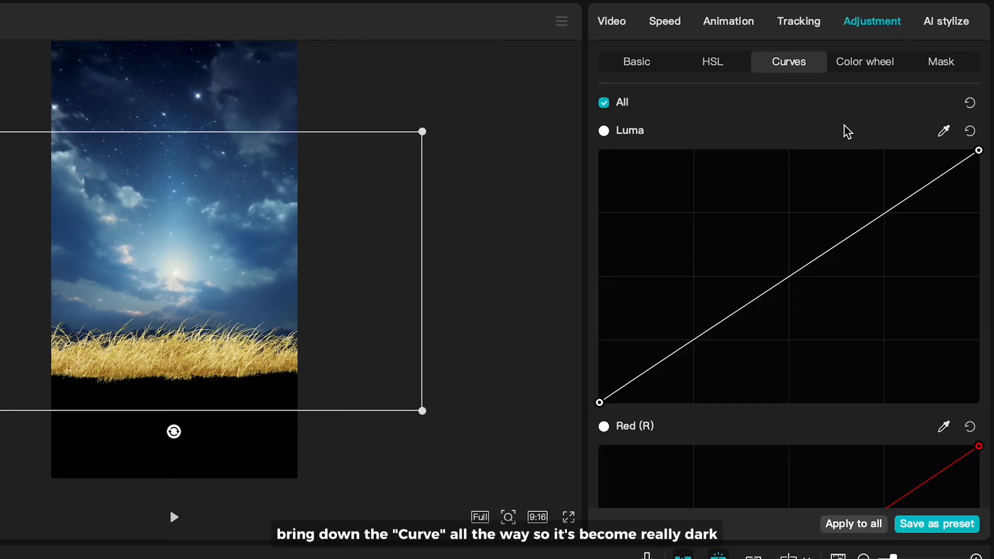
pyautogui.moveTo(978, 150); pyautogui.dragTo(978, 387)
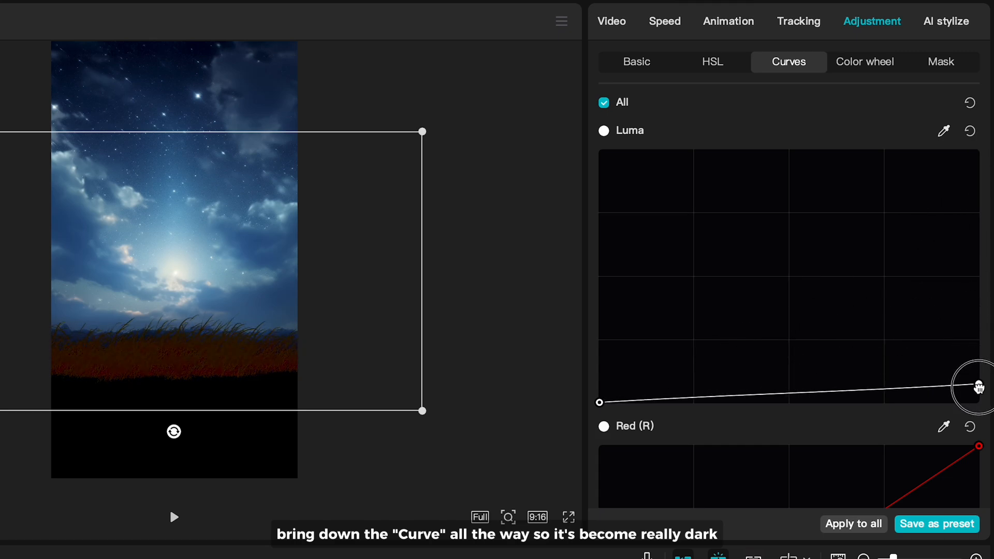
pyautogui.moveTo(983, 386); pyautogui.dragTo(978, 402)
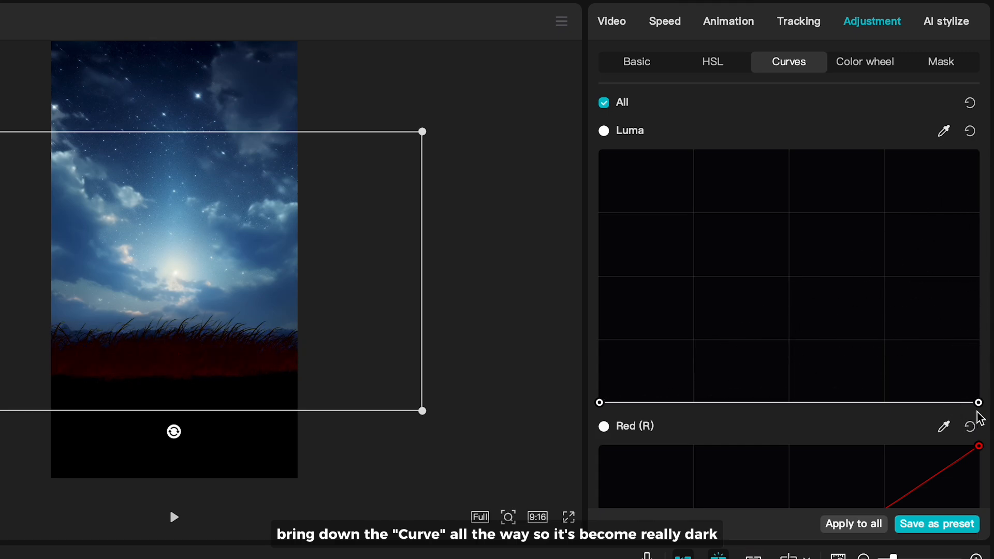
# - Set the grass Exposure and Saturation to -50
pyautogui.click(636, 61)
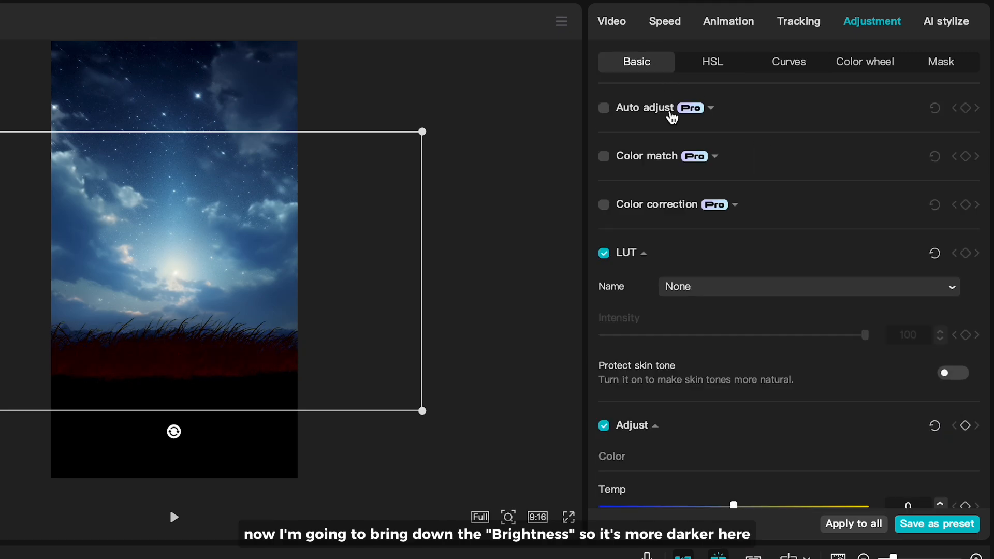
pyautogui.scroll(-3)
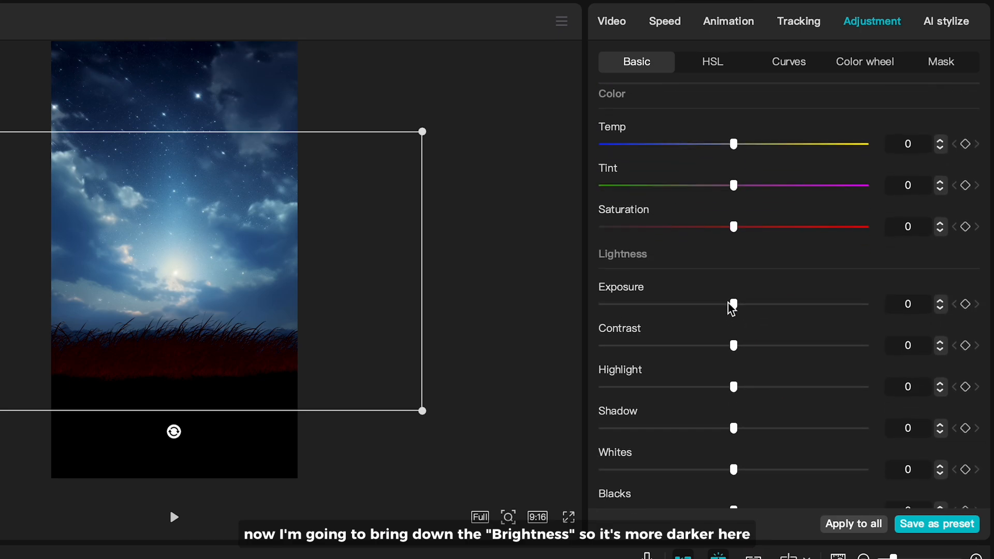
pyautogui.moveTo(733, 304); pyautogui.dragTo(601, 304)
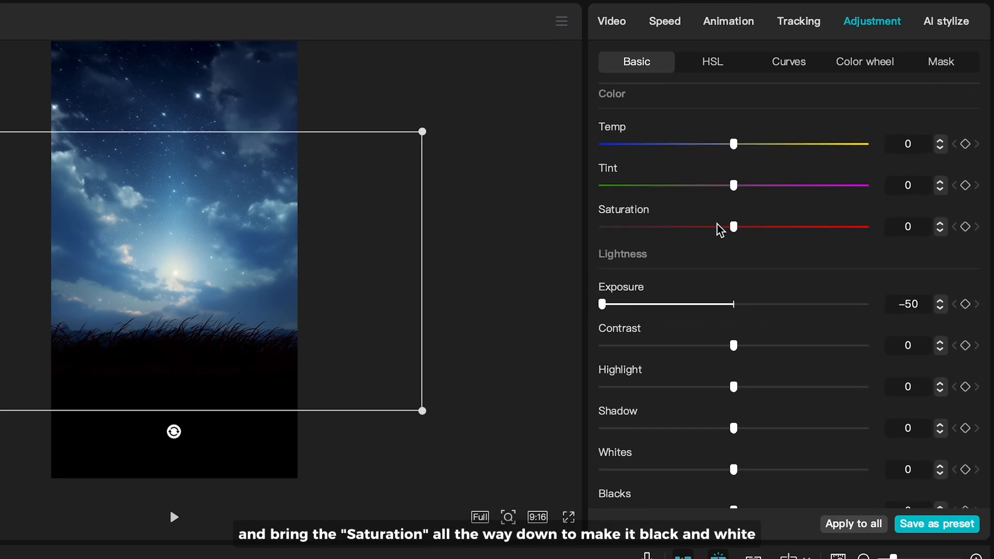
pyautogui.moveTo(734, 226); pyautogui.dragTo(601, 227)
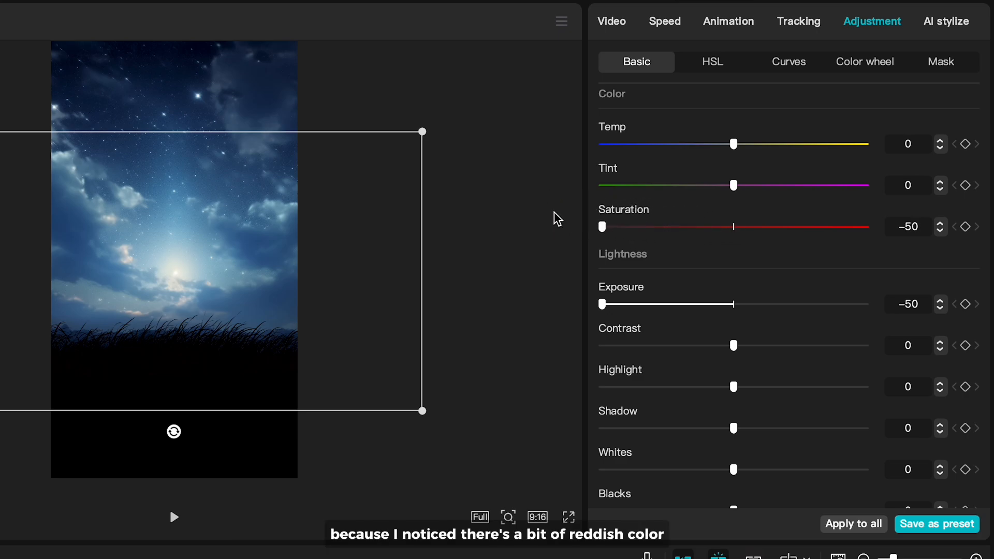
pyautogui.moveTo(423, 411); pyautogui.dragTo(445, 424)
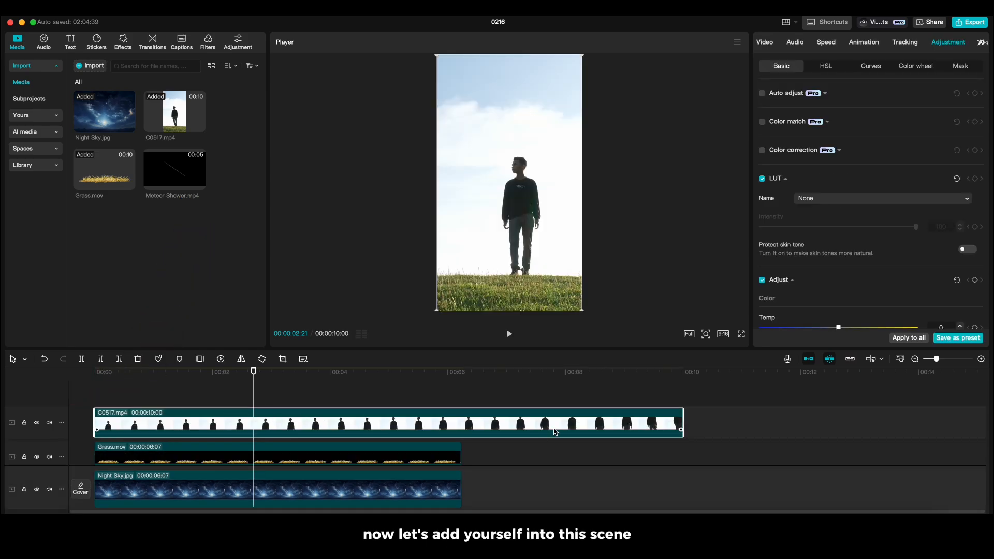
# - In the person clip's Remove BG options, toggle automatic removal on and back off
pyautogui.moveTo(681, 423); pyautogui.dragTo(461, 424)
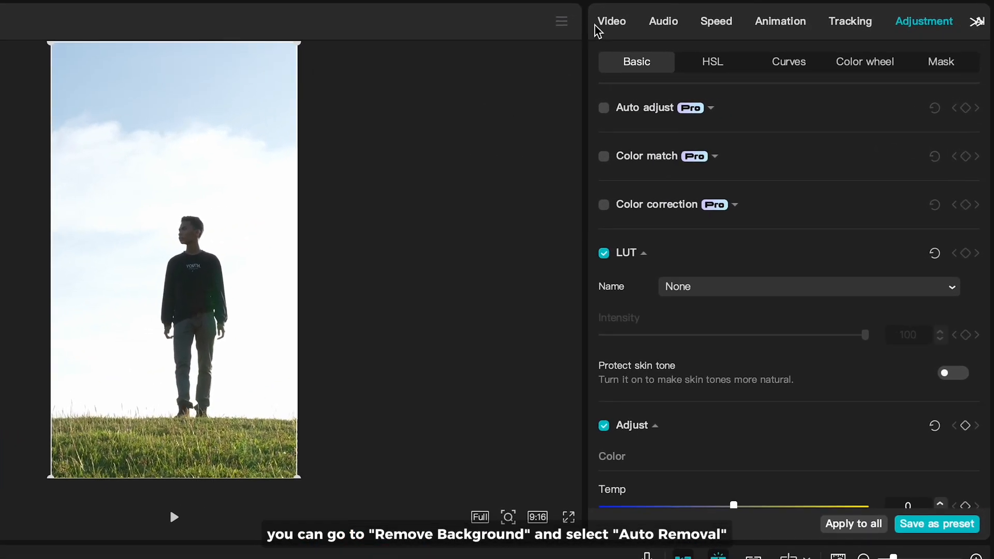
pyautogui.click(611, 21)
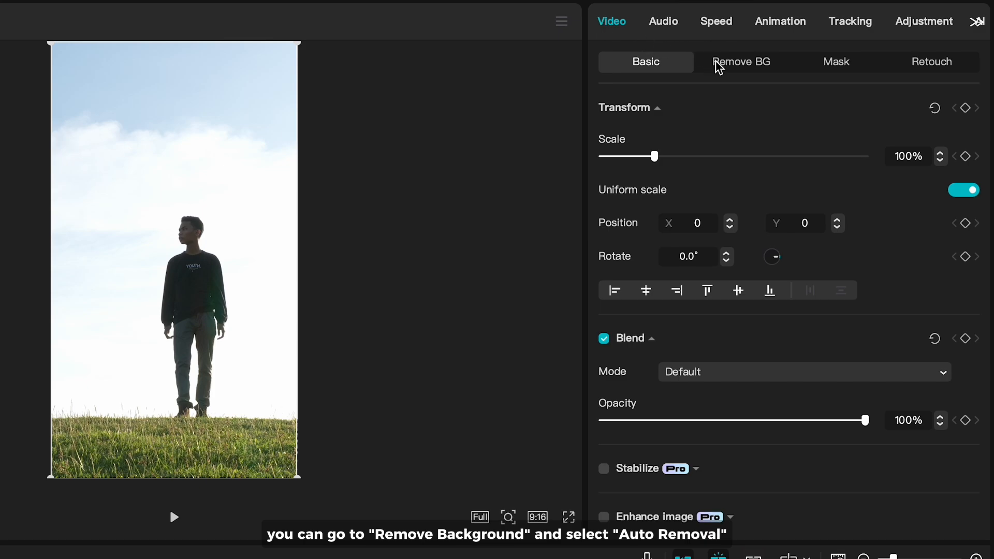
pyautogui.click(740, 61)
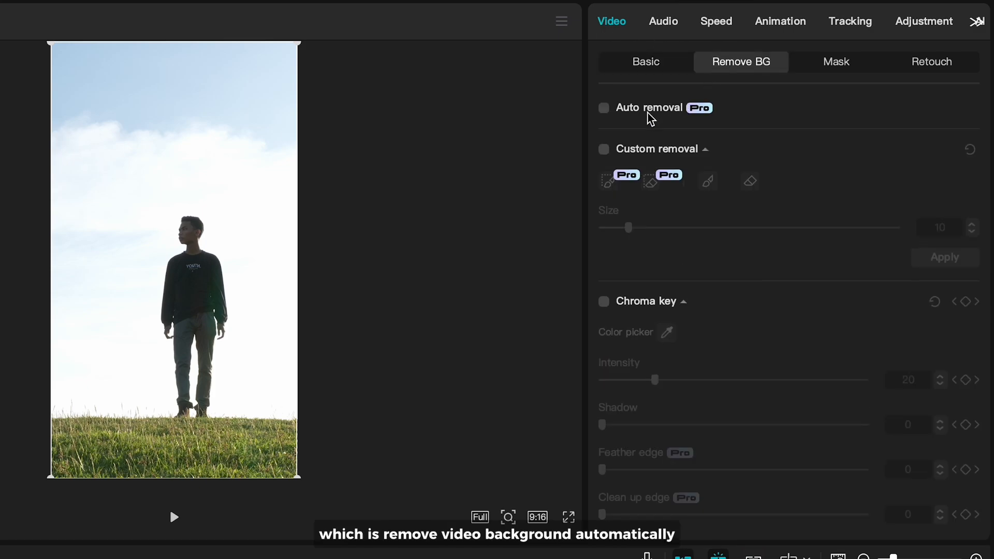
pyautogui.click(604, 107)
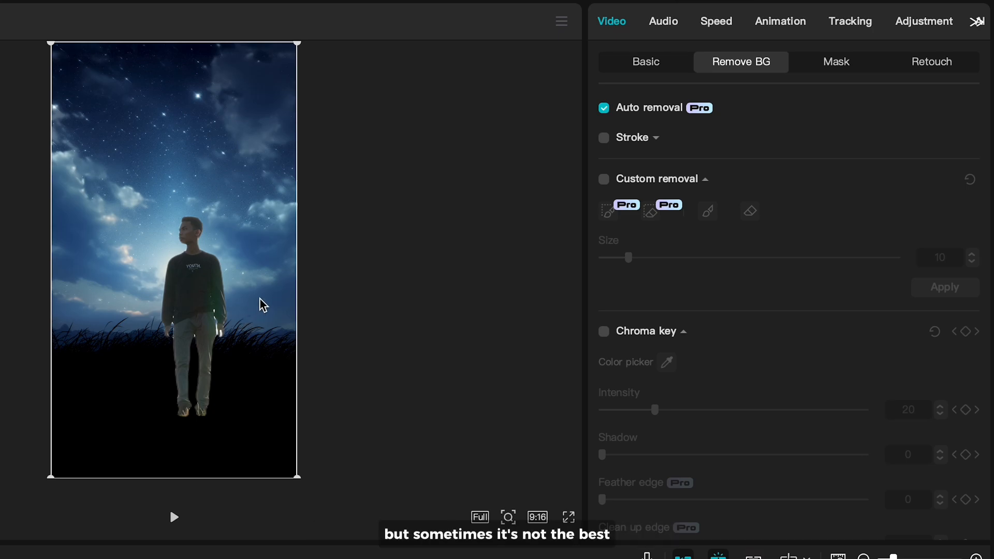
pyautogui.click(603, 108)
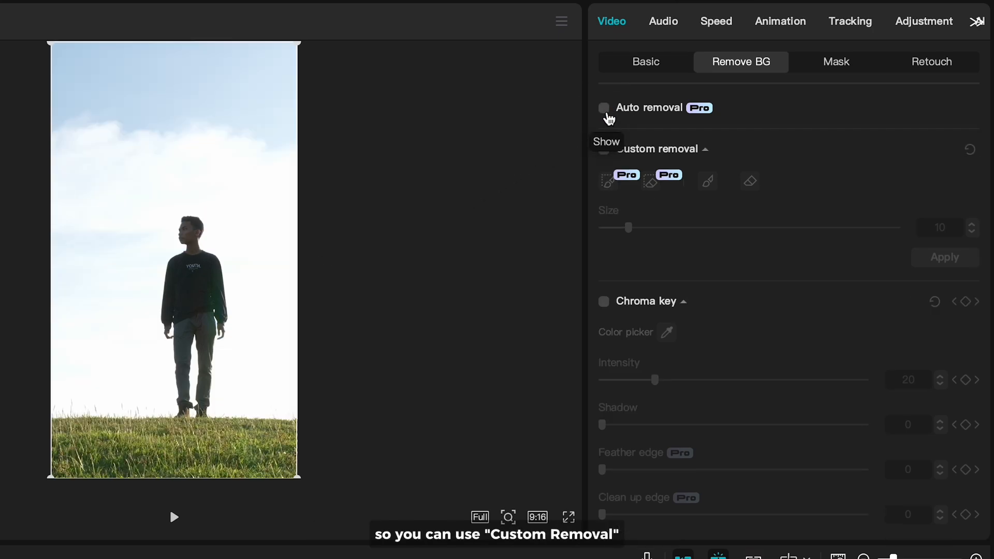
# - Enable custom removal, brush a selection over the person and erase extra areas
pyautogui.click(603, 149)
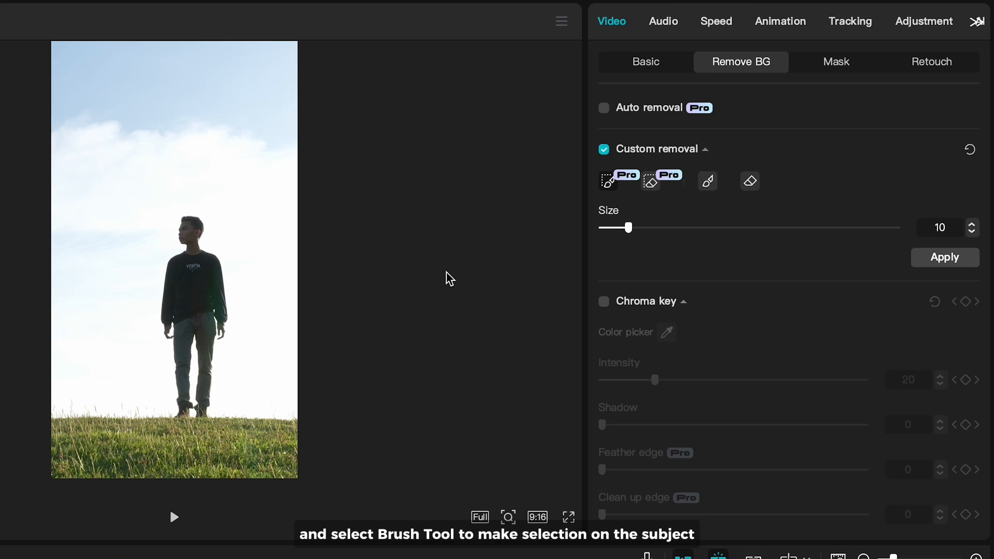
pyautogui.moveTo(193, 253); pyautogui.dragTo(193, 306)
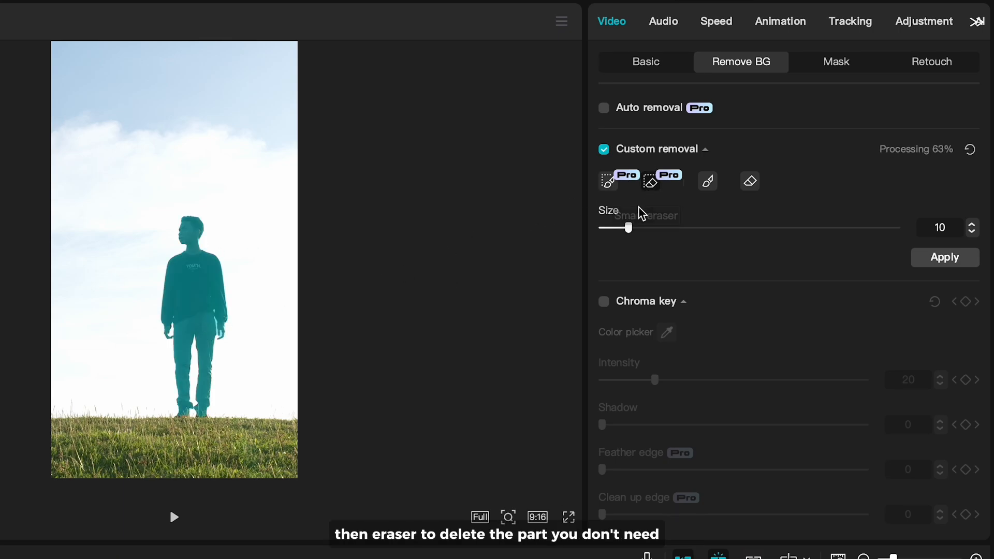
pyautogui.moveTo(630, 228); pyautogui.dragTo(608, 228)
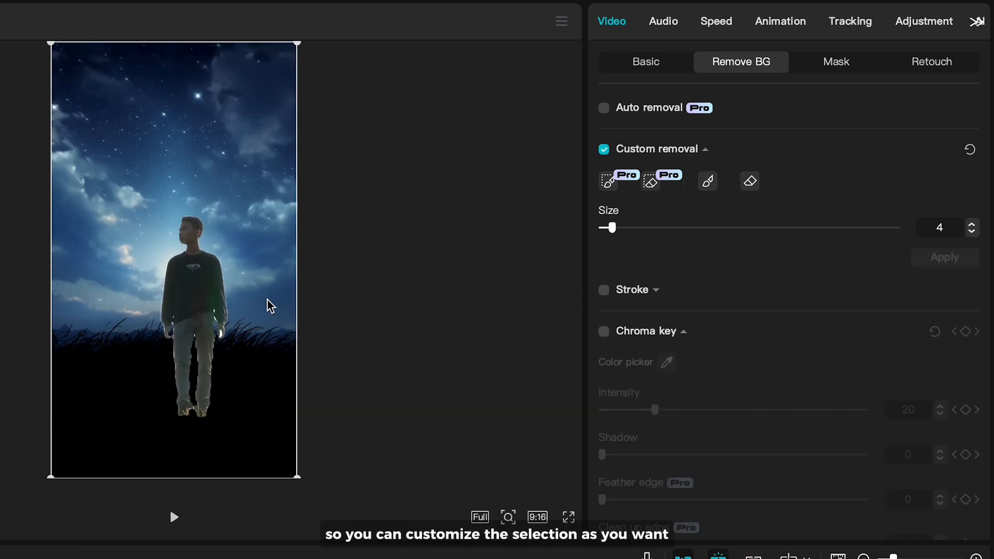
pyautogui.moveTo(602, 164)
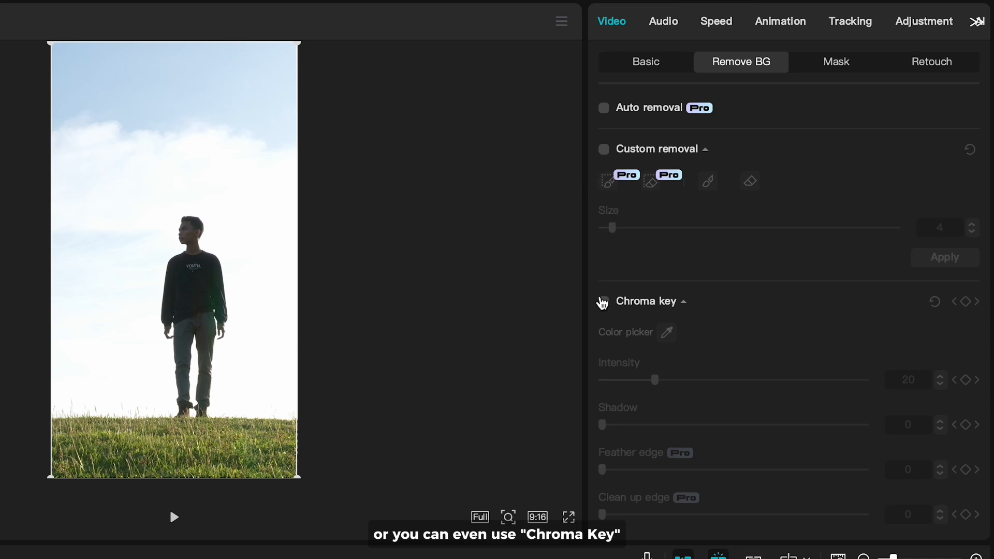
# - Chroma-key the picked sky colour with higher Intensity and Shadow, and shrink the person
pyautogui.click(603, 301)
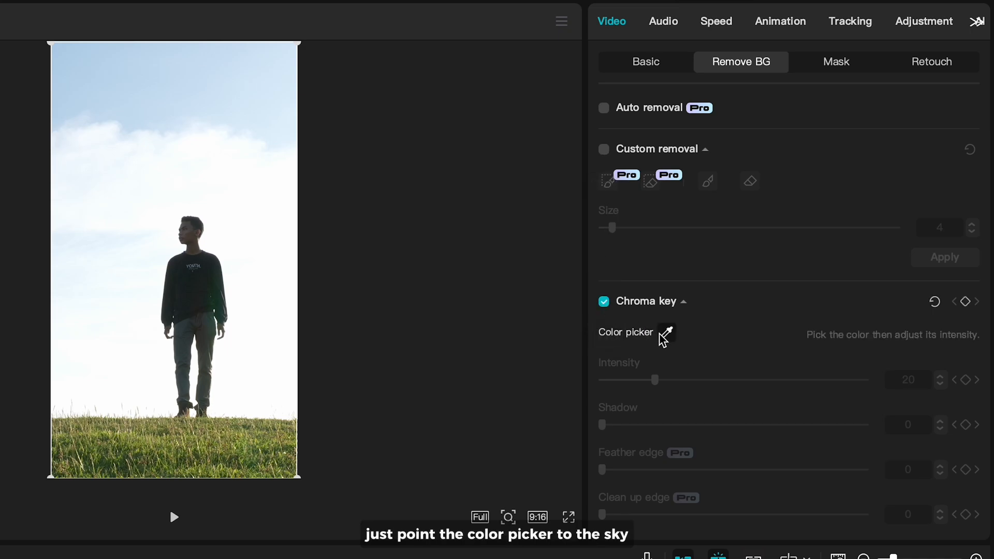
pyautogui.click(666, 331)
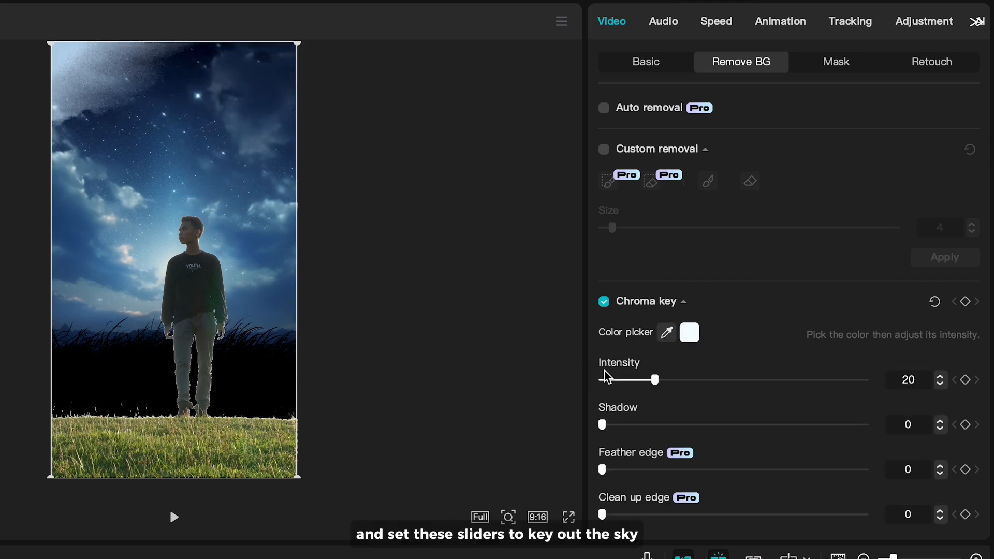
pyautogui.moveTo(655, 379); pyautogui.dragTo(683, 379)
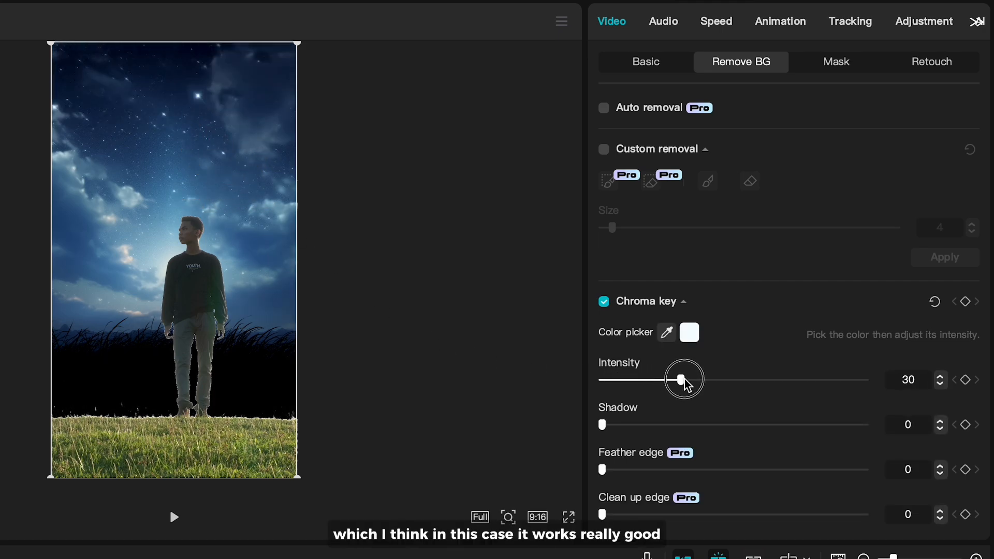
pyautogui.moveTo(602, 425); pyautogui.dragTo(641, 424)
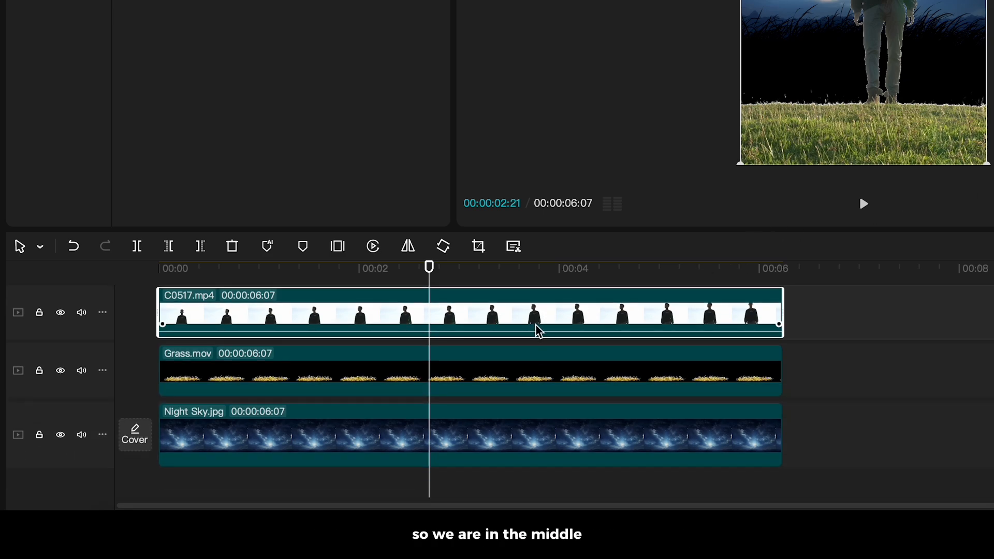
pyautogui.moveTo(536, 310); pyautogui.dragTo(497, 396)
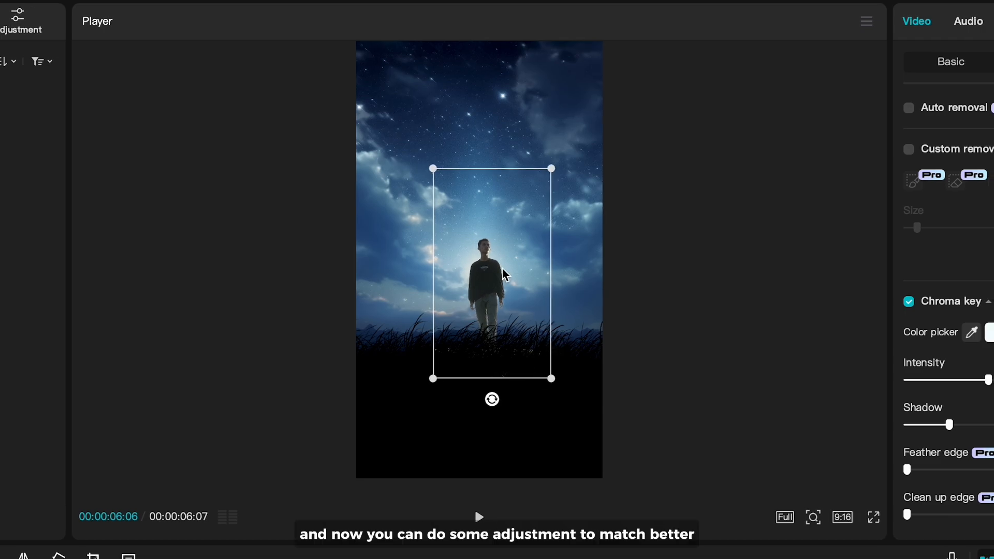
# - Drag the top point of the person's Luma curve down in Adjustment > Curves
pyautogui.click(919, 21)
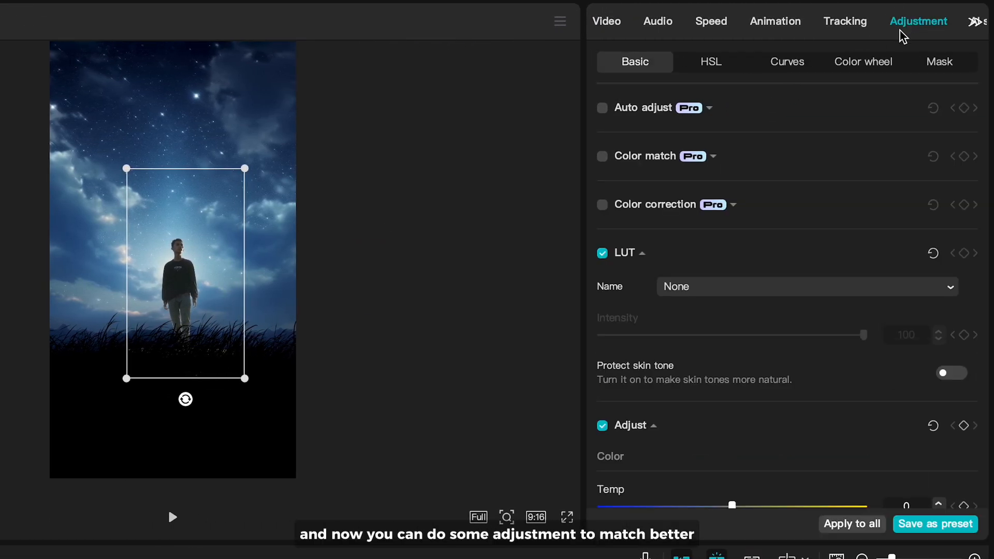
pyautogui.click(787, 61)
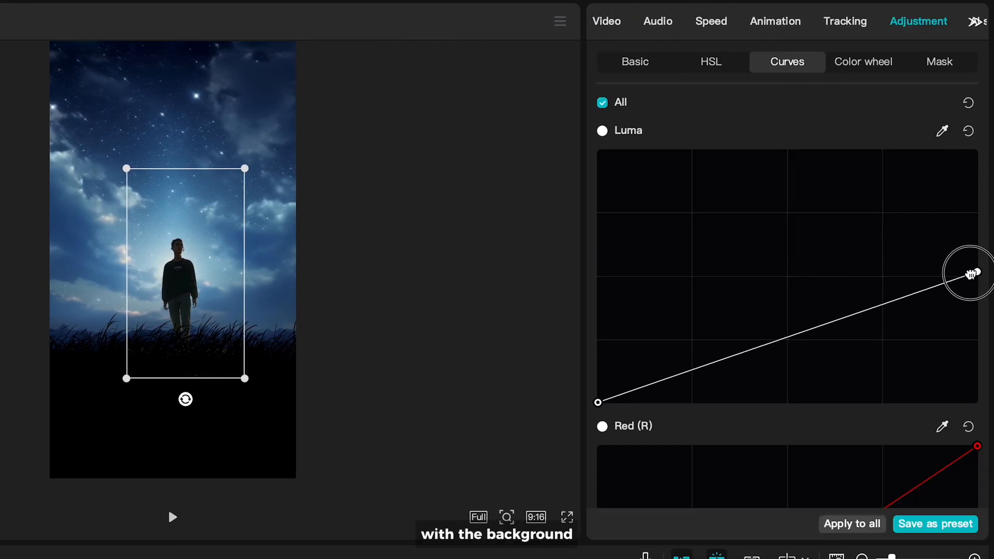
pyautogui.moveTo(977, 271); pyautogui.dragTo(977, 276)
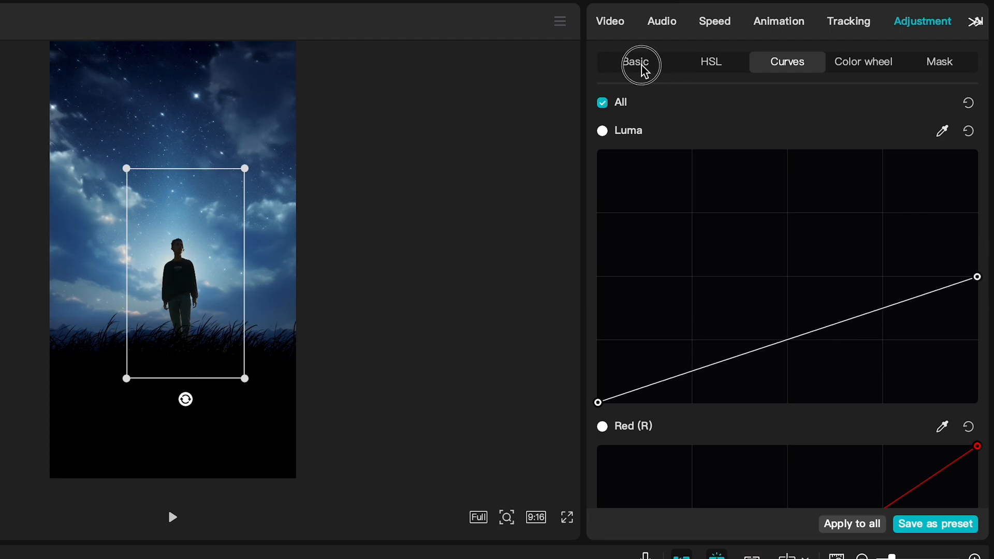
pyautogui.click(635, 61)
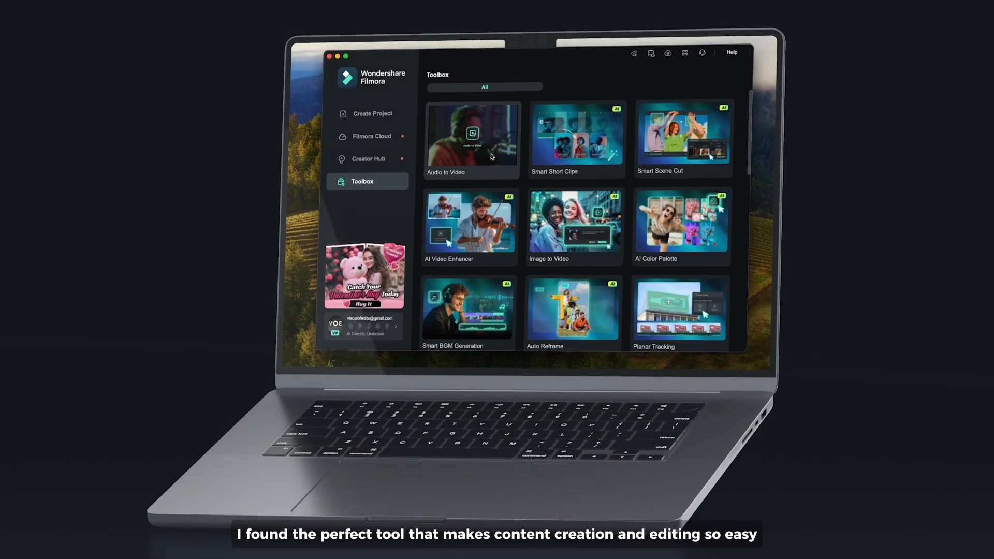
# - Launch Audio to Video from Filmora's Toolbox
pyautogui.click(471, 135)
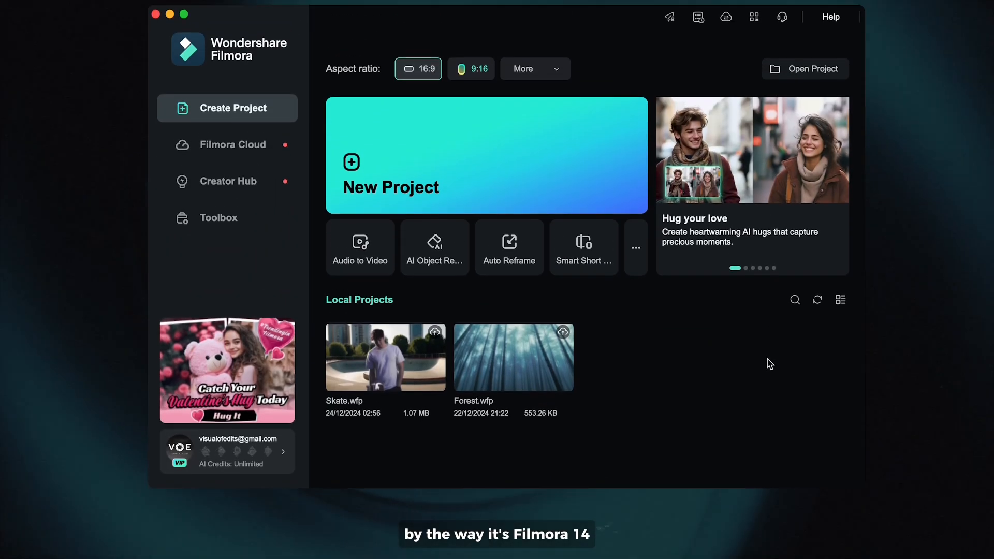
pyautogui.click(219, 217)
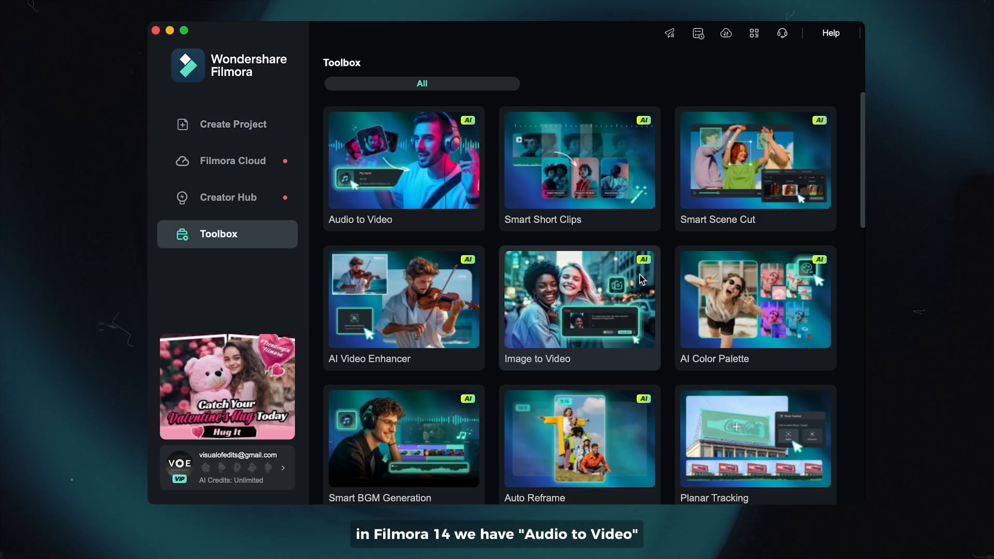
pyautogui.click(404, 159)
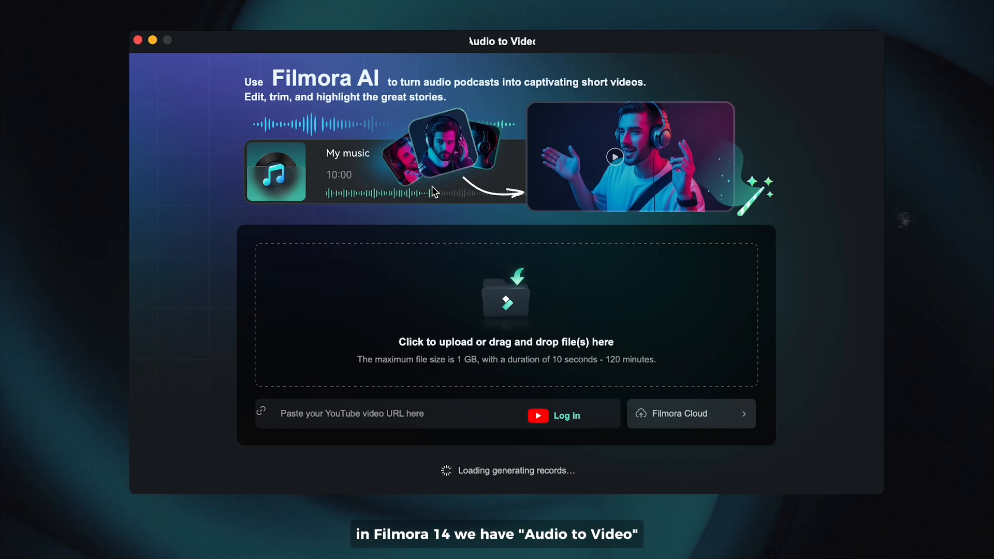
# - Upload CDK7869.mp3 with English (US) language and a 30-60s duration
pyautogui.click(506, 314)
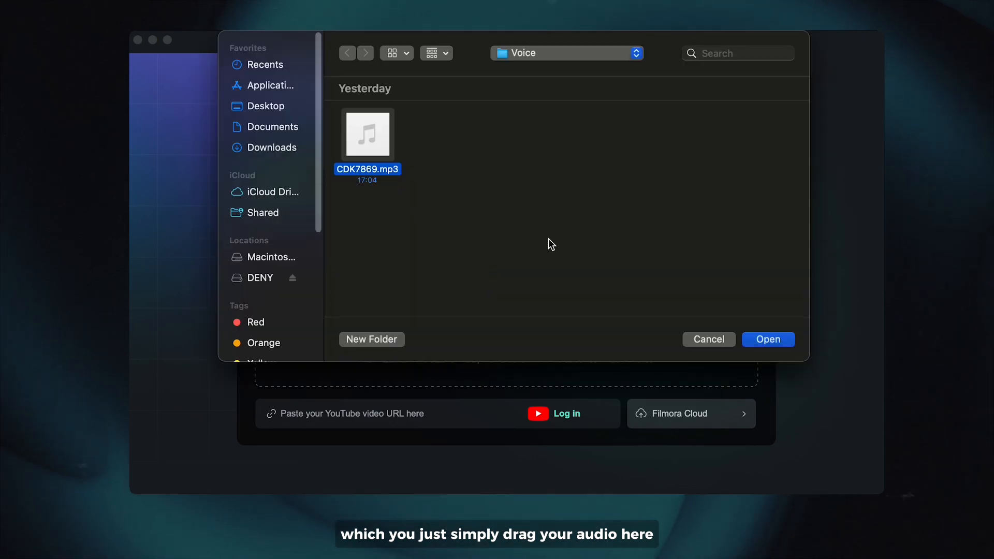
pyautogui.click(767, 339)
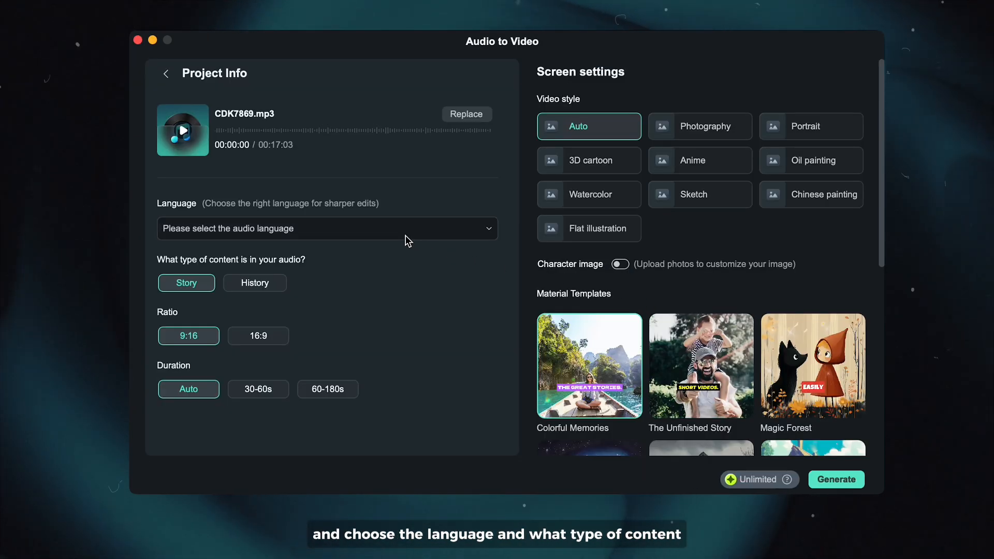
pyautogui.click(327, 229)
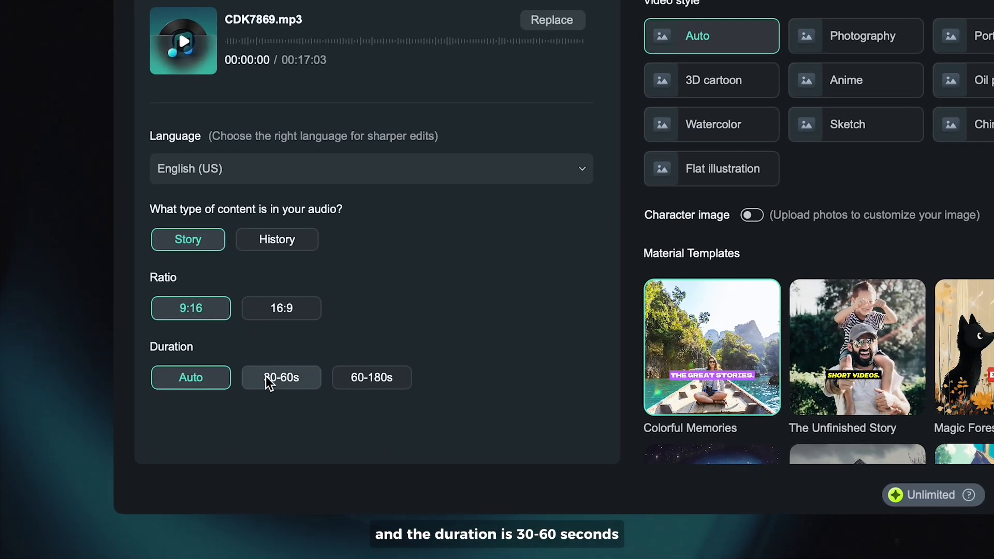
pyautogui.click(282, 377)
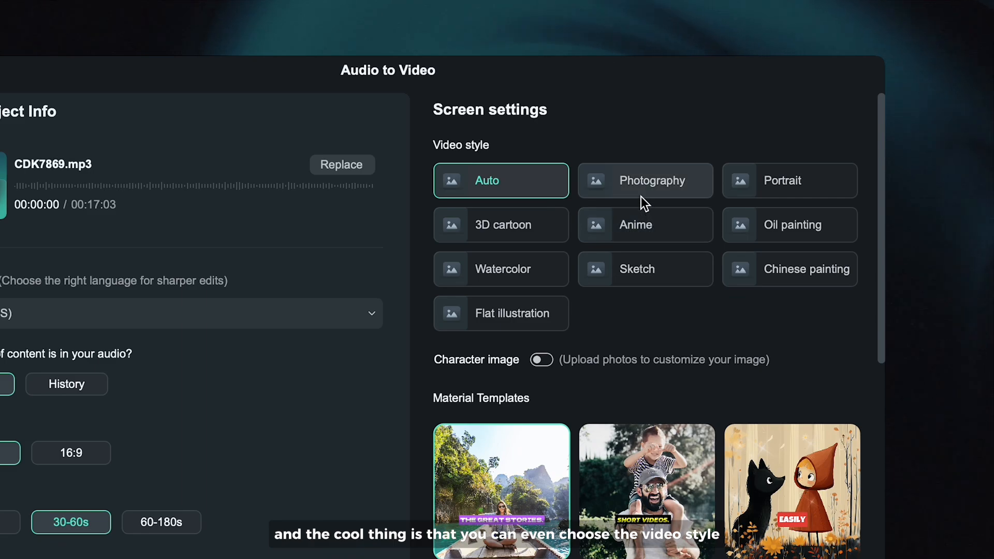
# - Choose Photography style and The Unfinished Story template, then generate the video
pyautogui.click(644, 180)
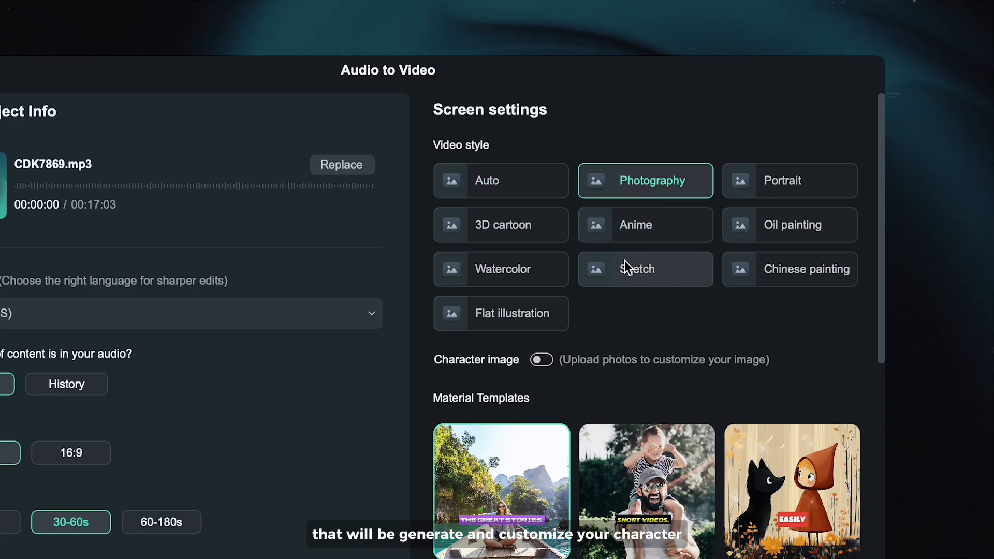
pyautogui.scroll(-3)
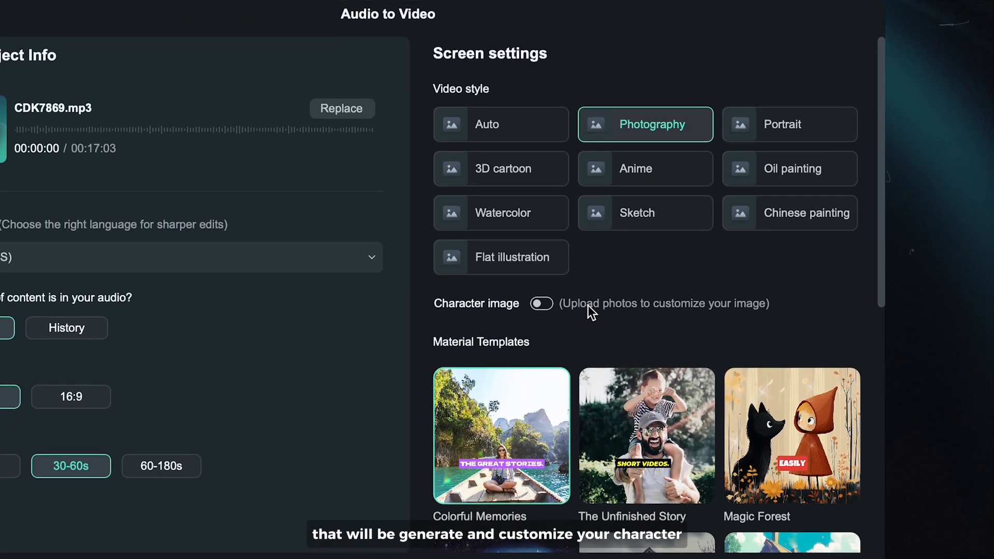
pyautogui.scroll(-3)
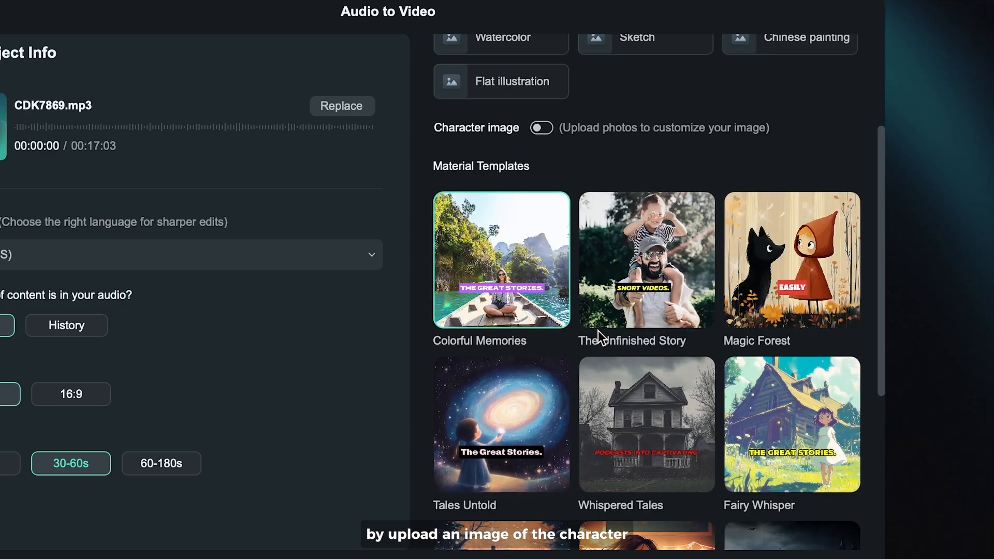
pyautogui.scroll(-3)
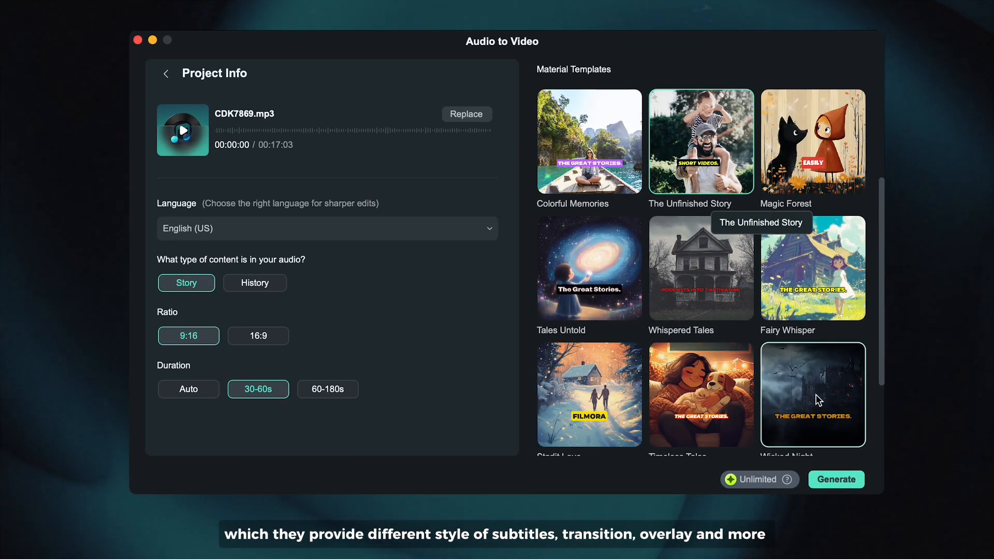
pyautogui.click(836, 480)
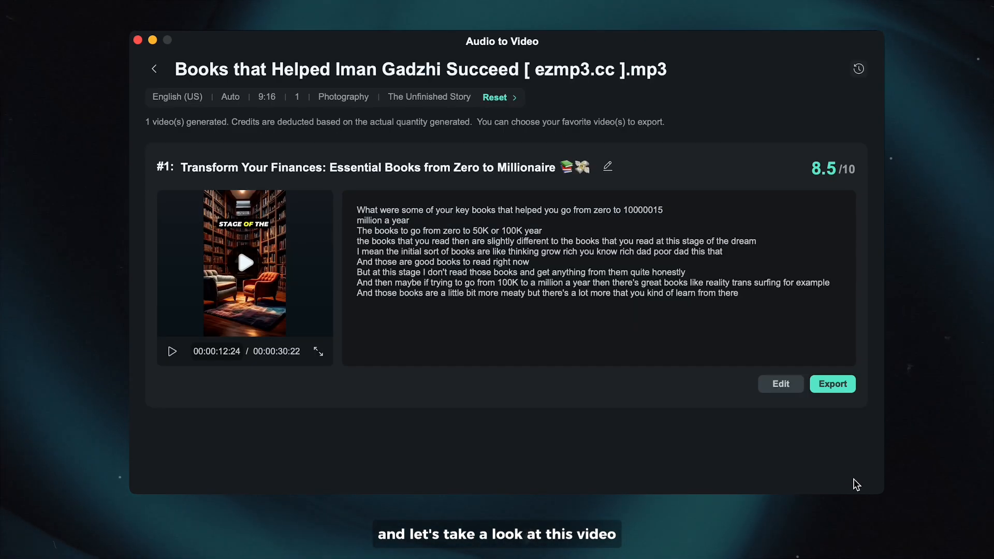
# - Play the generated Transform Your Finances video preview
pyautogui.click(172, 351)
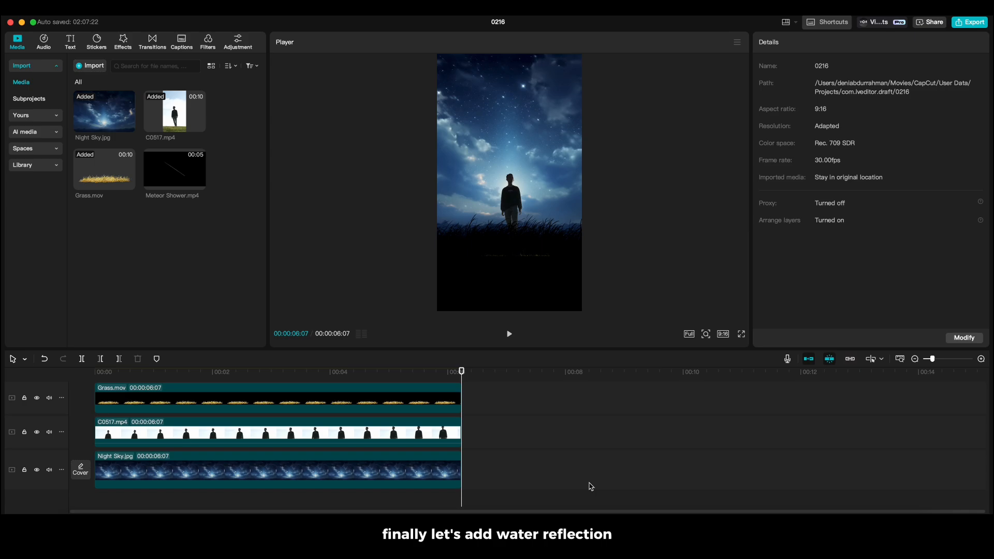
pyautogui.moveTo(138, 56)
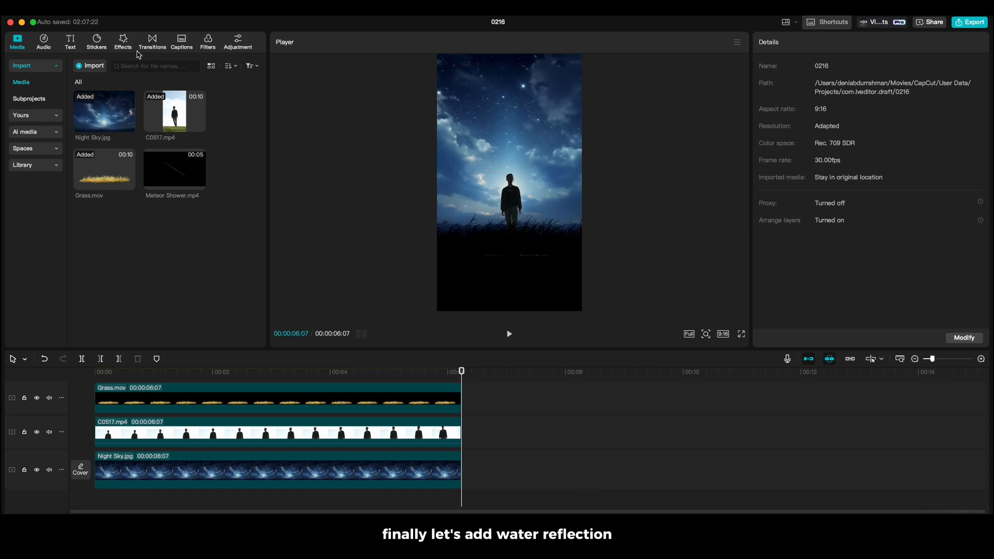
# - Add the Water Ripples distortion effect and stretch it across the full clip length
pyautogui.click(123, 42)
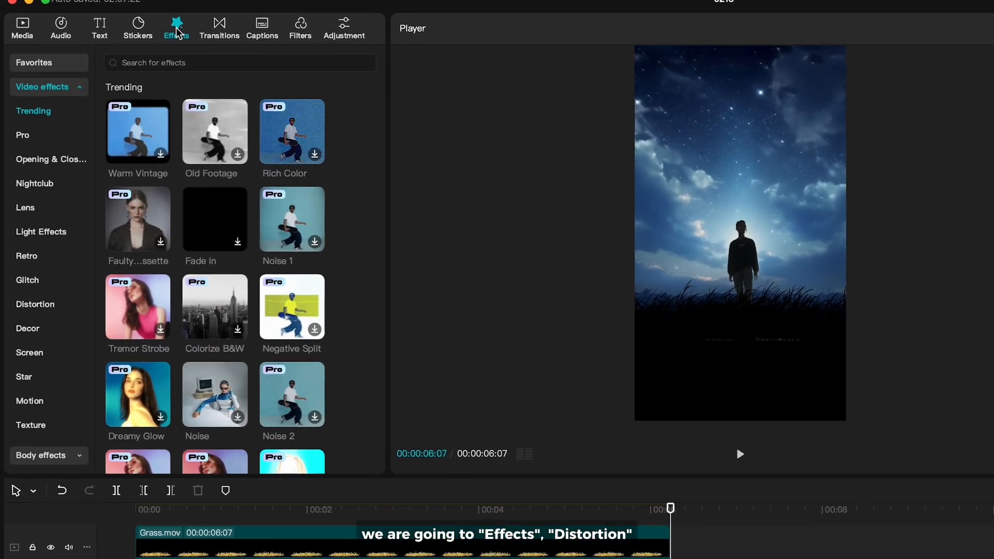
pyautogui.click(35, 305)
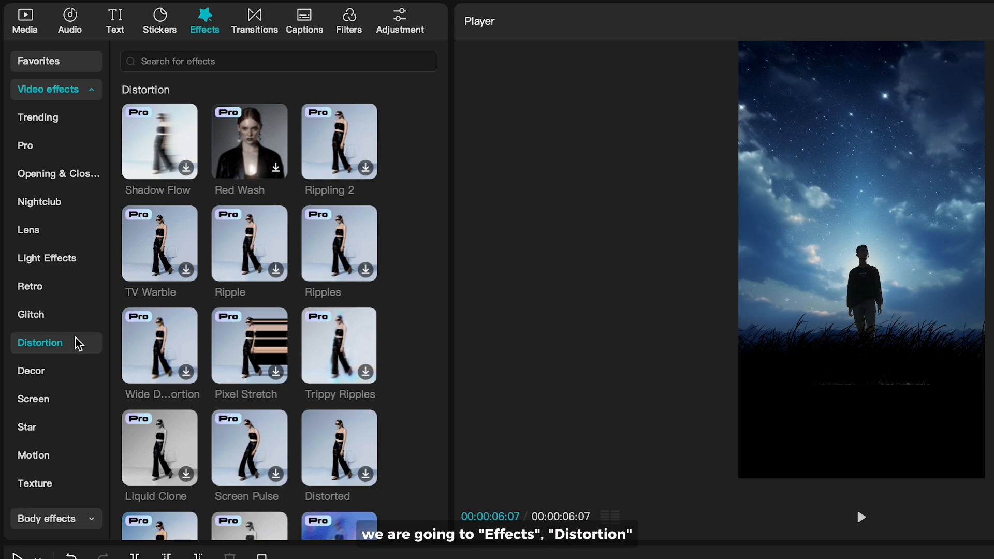
pyautogui.scroll(-3)
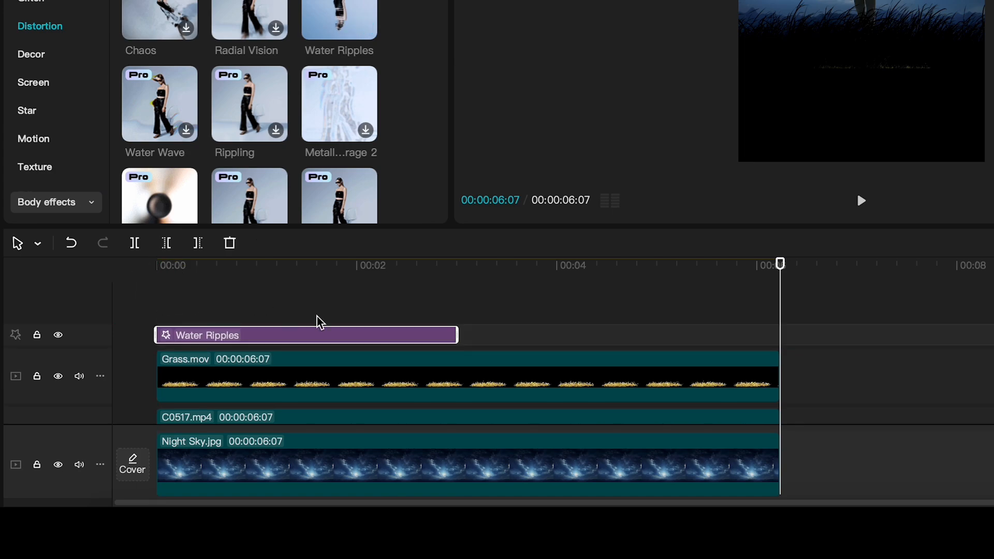
pyautogui.moveTo(457, 335); pyautogui.dragTo(754, 335)
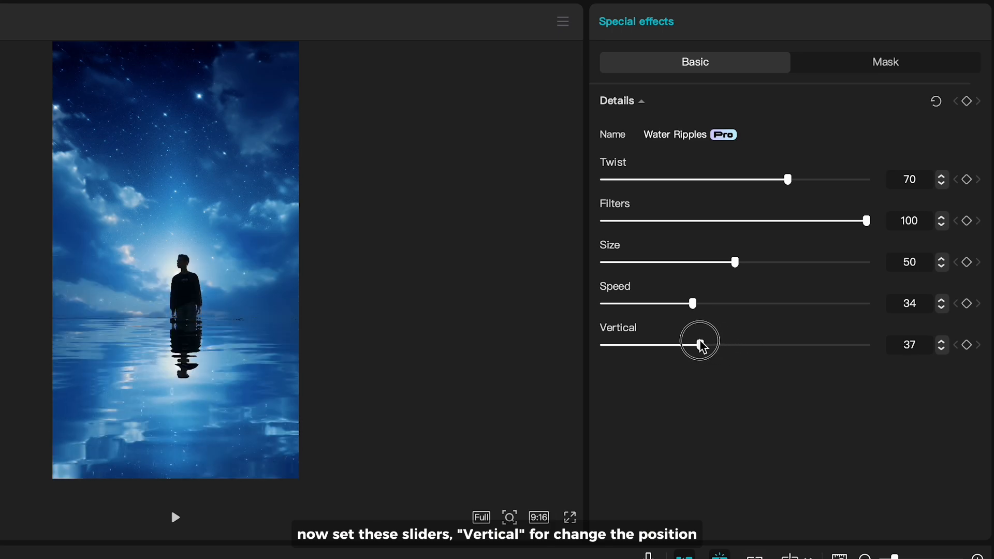
# - Set Water Ripples Vertical to 28, Filters to 5 and Twist to 31
pyautogui.moveTo(701, 344); pyautogui.dragTo(691, 345)
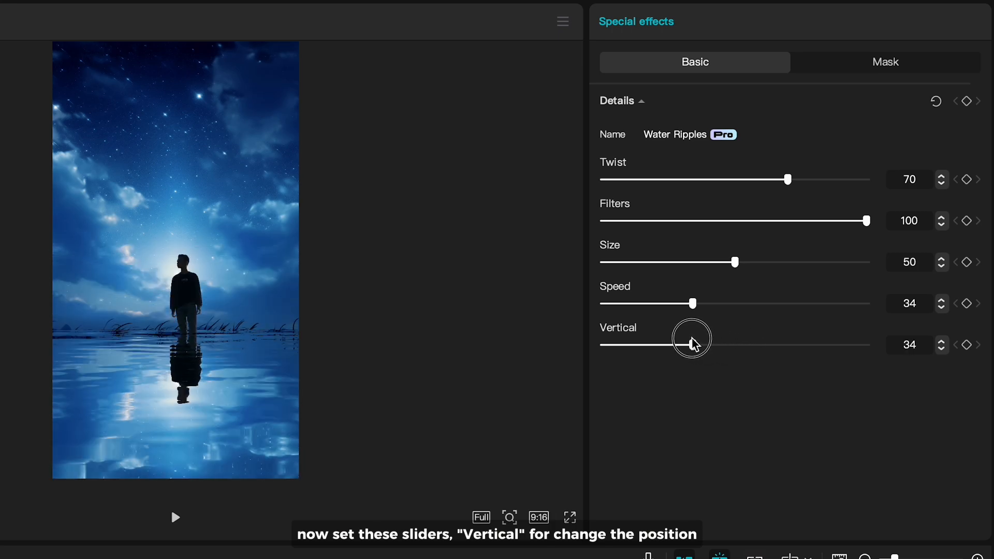
pyautogui.moveTo(867, 220); pyautogui.dragTo(603, 221)
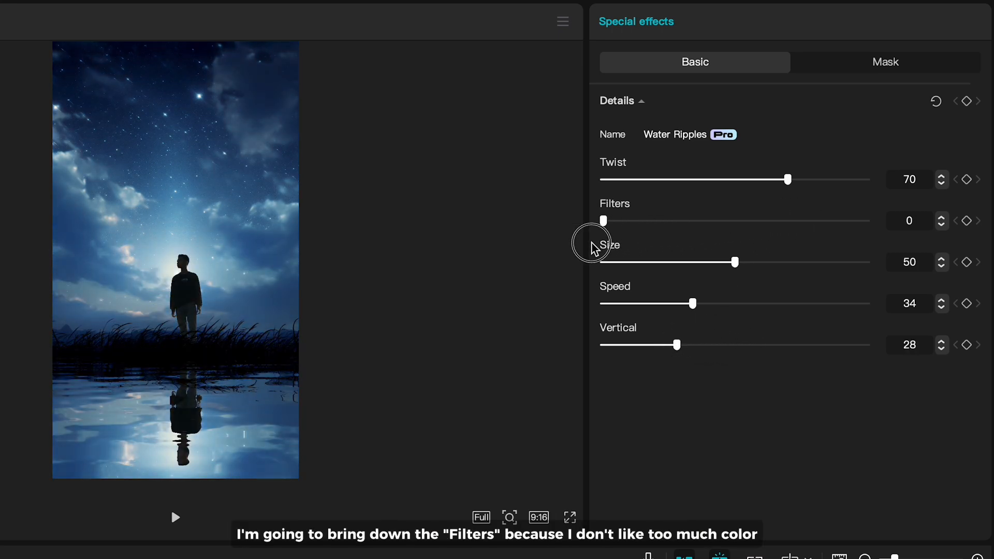
pyautogui.moveTo(603, 220); pyautogui.dragTo(613, 220)
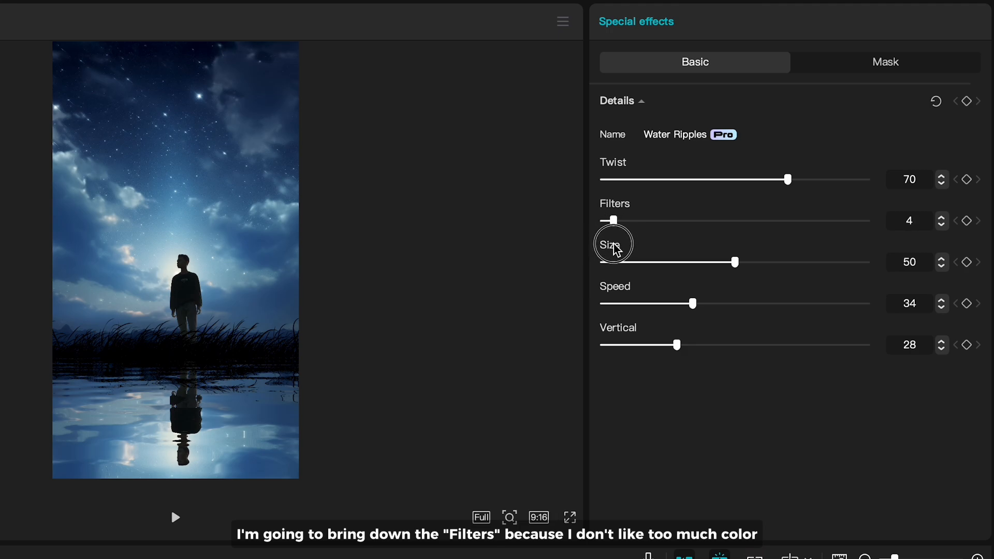
pyautogui.moveTo(611, 221); pyautogui.dragTo(619, 221)
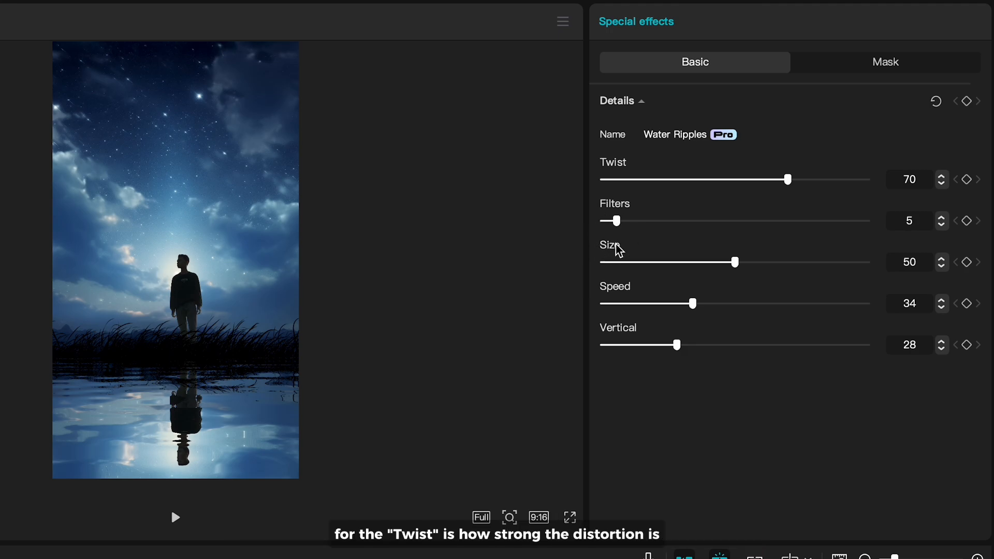
pyautogui.moveTo(788, 179); pyautogui.dragTo(867, 179)
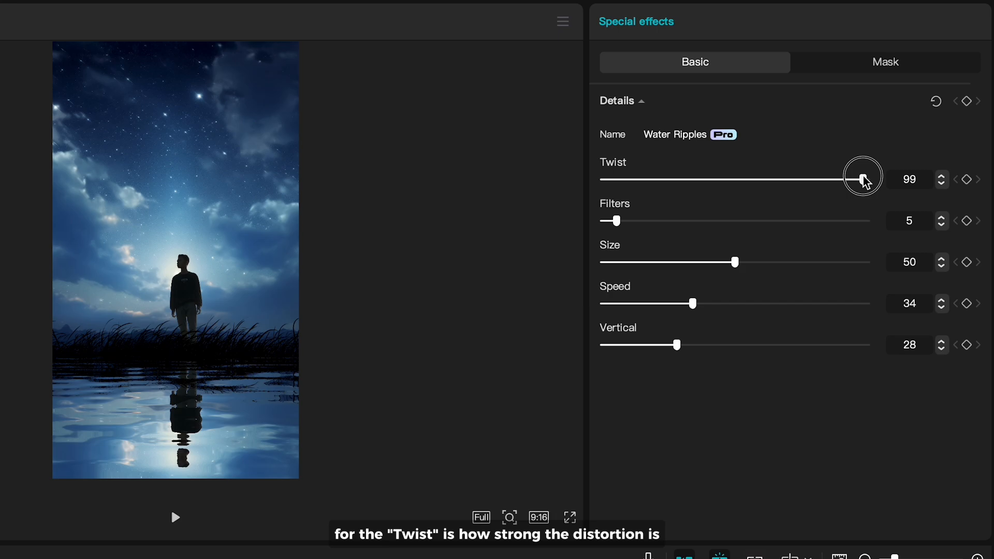
pyautogui.moveTo(864, 179); pyautogui.dragTo(684, 179)
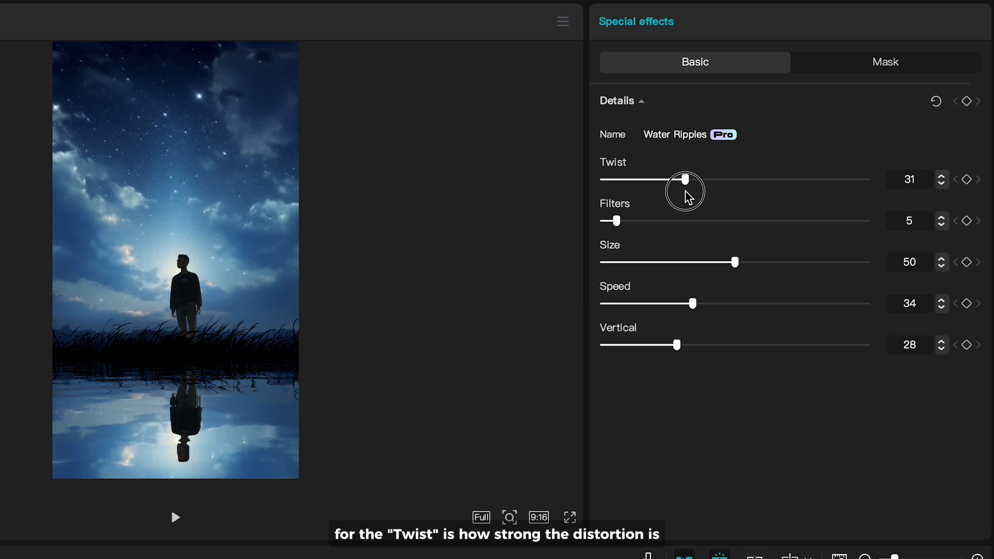
# - Set ripple Size to 90 and Speed to 15, then preview the composite
pyautogui.moveTo(735, 262); pyautogui.dragTo(664, 262)
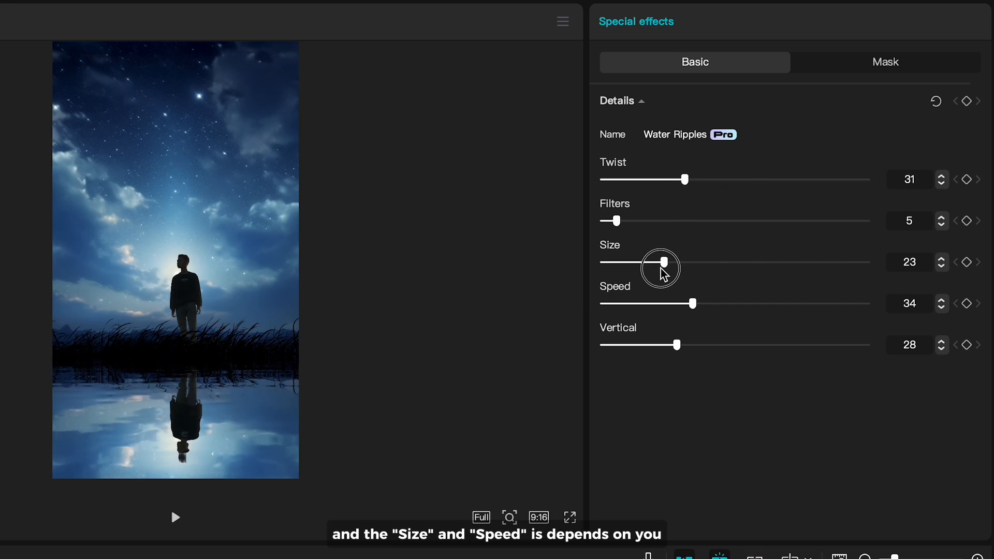
pyautogui.moveTo(664, 262); pyautogui.dragTo(857, 263)
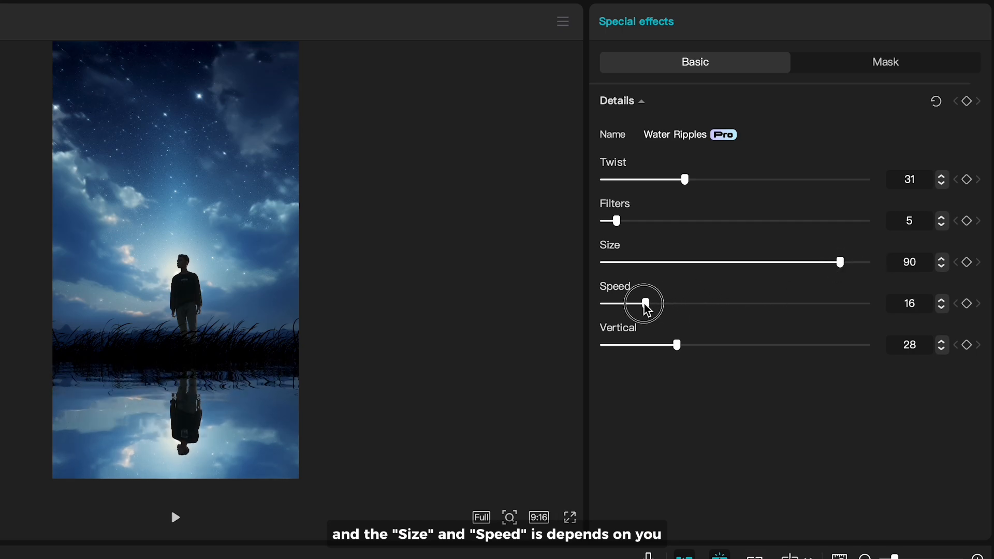
pyautogui.moveTo(646, 303); pyautogui.dragTo(642, 303)
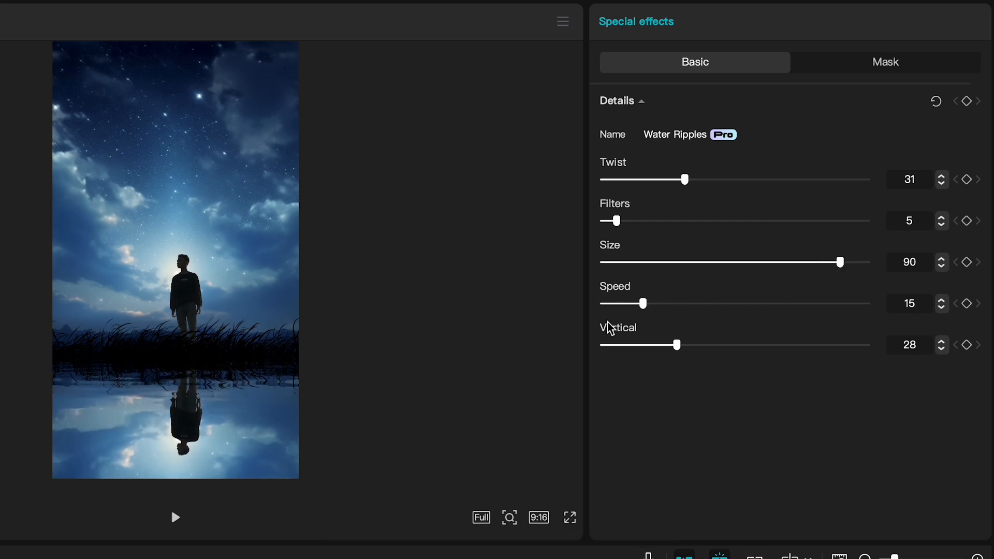
pyautogui.click(175, 518)
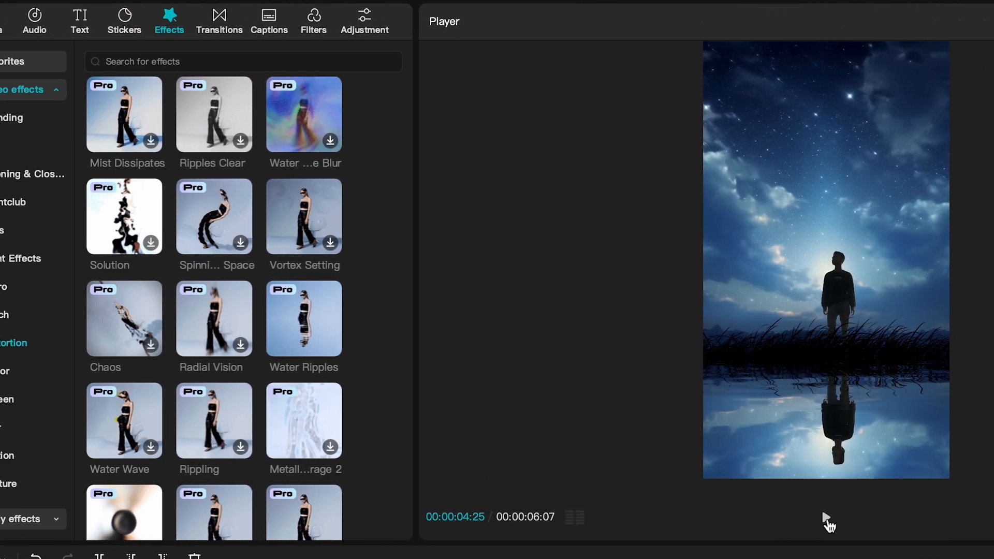
# - Add Meteor Shower overlays with Screen blend mode and move them below the Water Ripples effect track
pyautogui.click(28, 16)
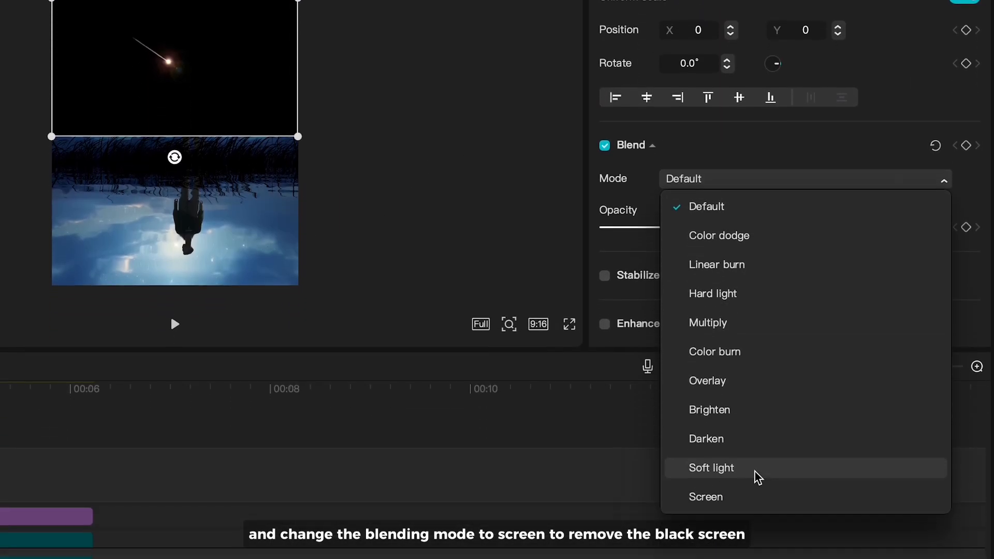
pyautogui.click(706, 496)
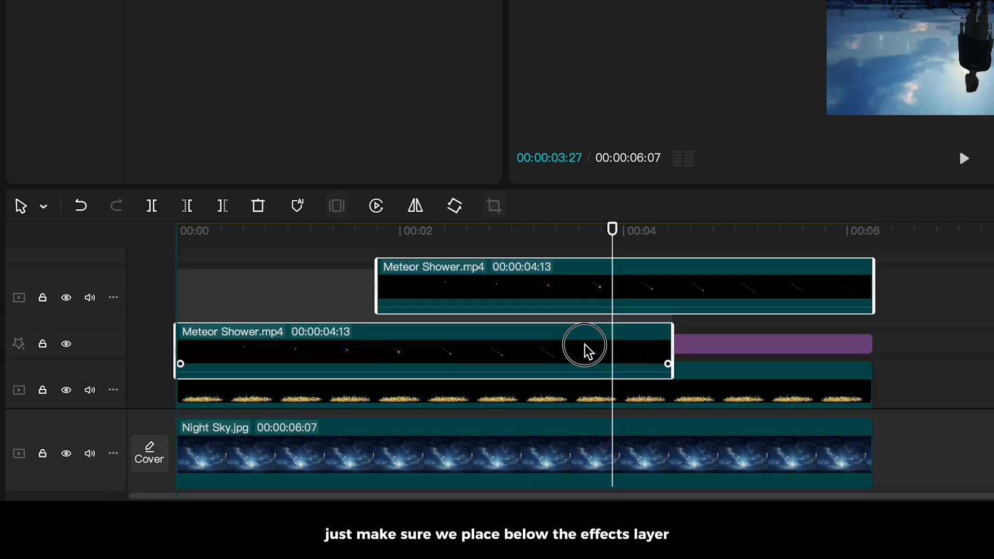
pyautogui.moveTo(584, 346); pyautogui.dragTo(593, 326)
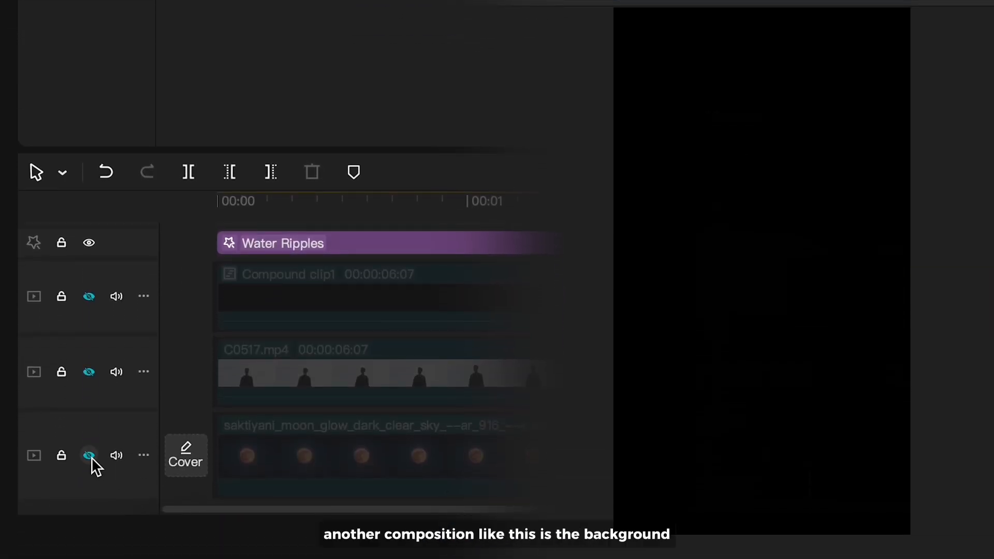
# - Unhide the moon background, Compound clip1 hill and C0517.mp4 person tracks
pyautogui.click(89, 456)
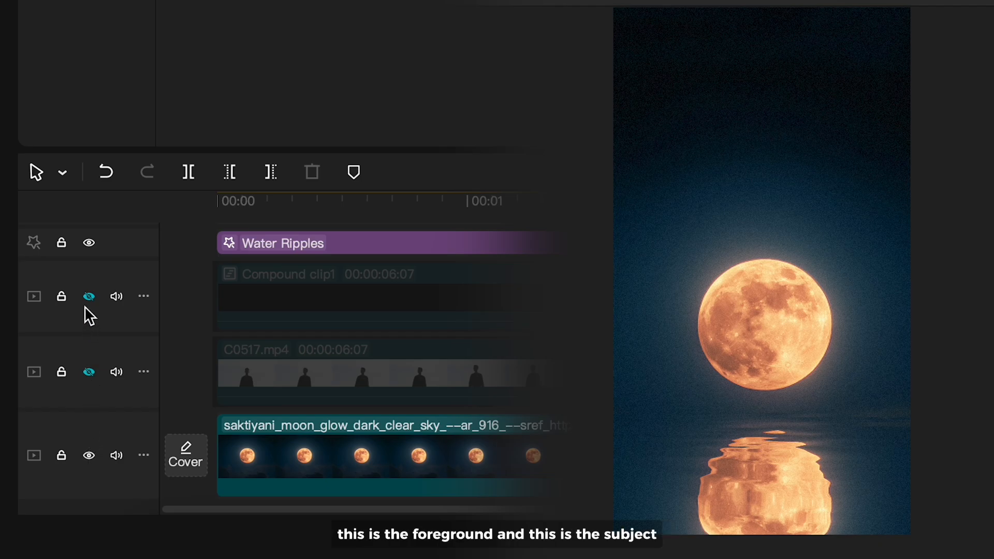
pyautogui.click(89, 296)
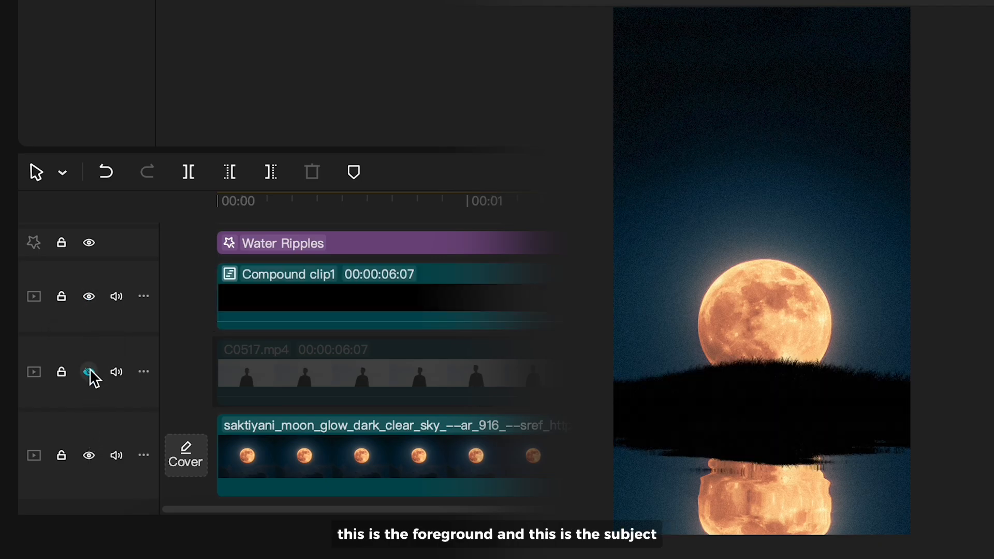
pyautogui.click(88, 372)
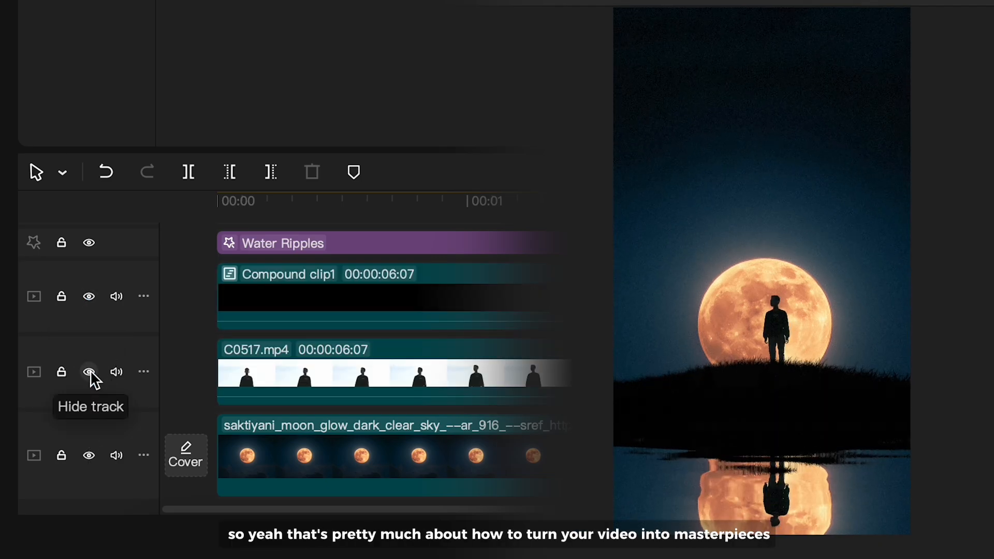